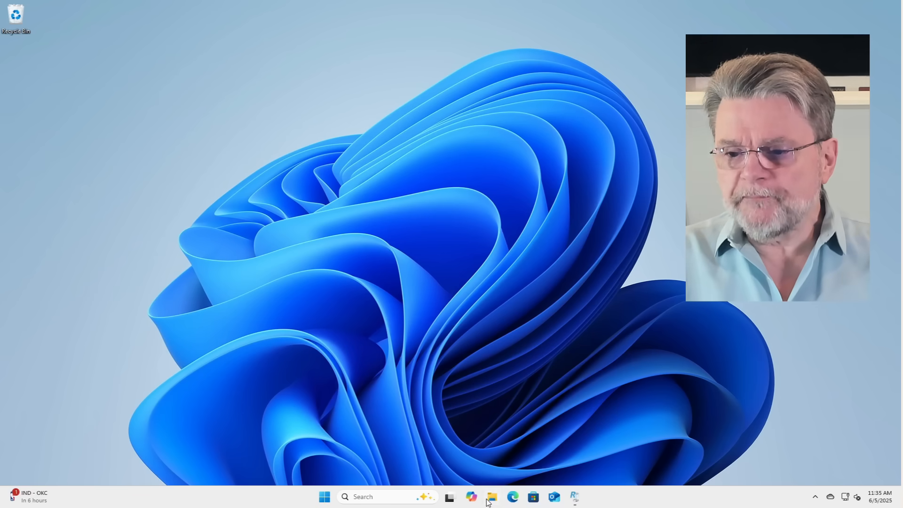
- Open File Explorer to the personal OneDrive folder with backup, Documents and Pictures
click(491, 496)
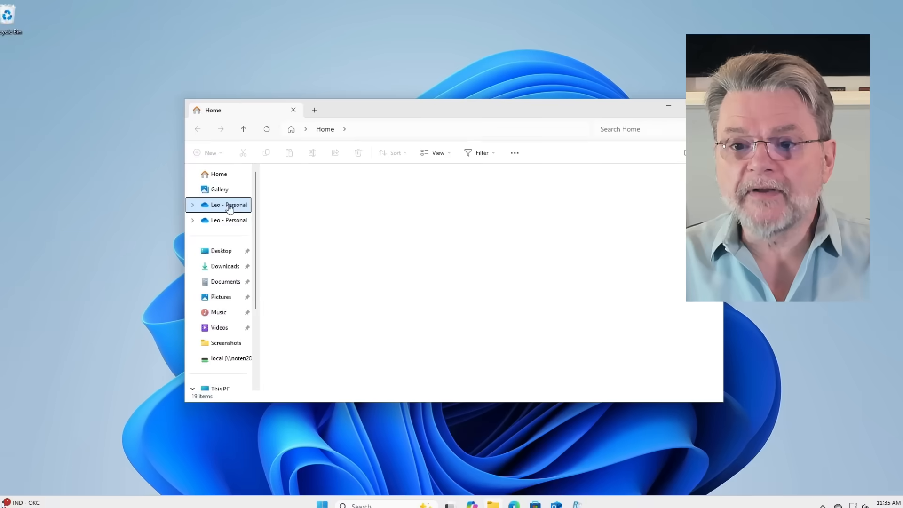
click(228, 204)
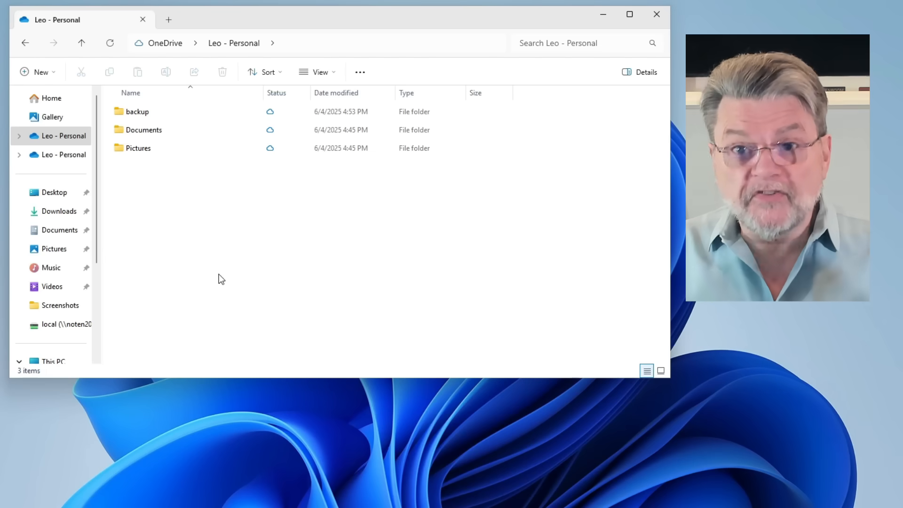
click(138, 148)
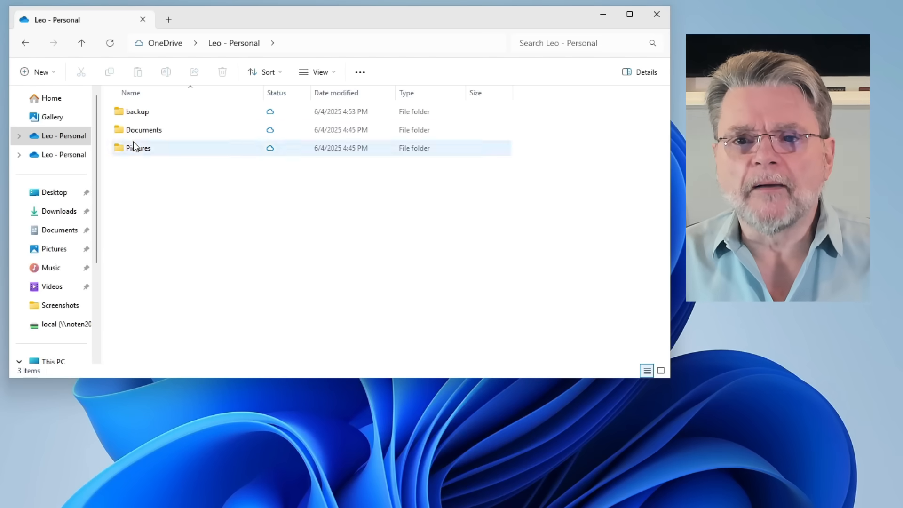
click(137, 111)
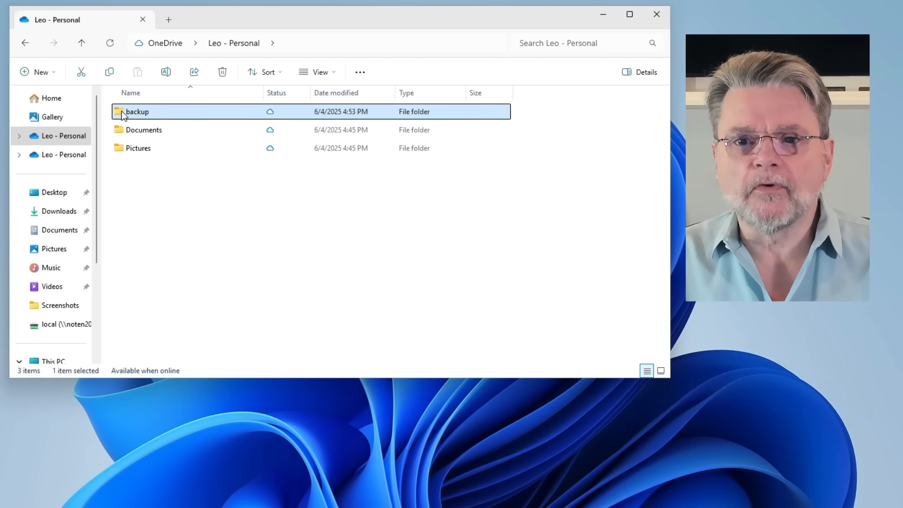
double_click(137, 111)
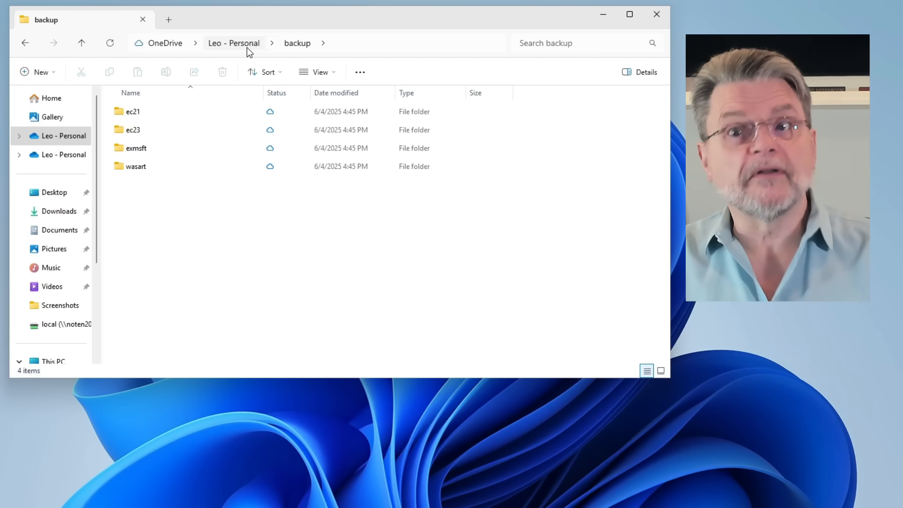
click(233, 42)
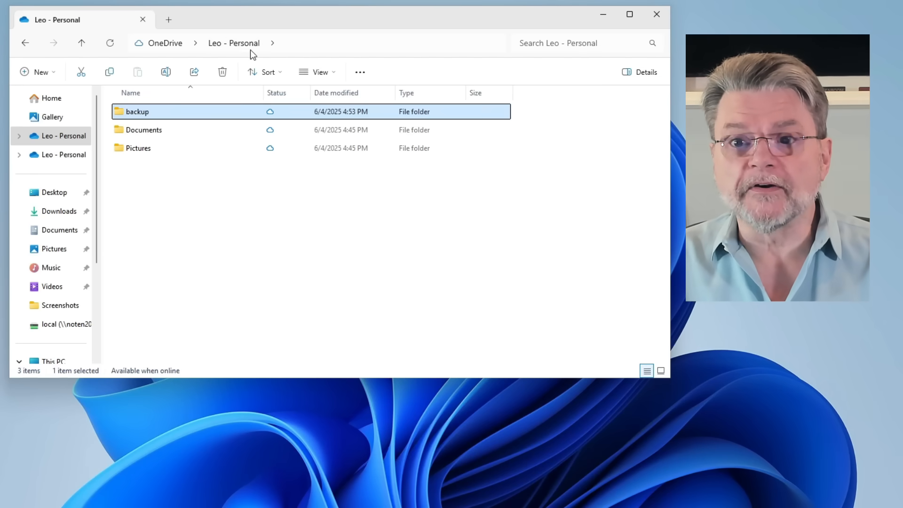
double_click(143, 130)
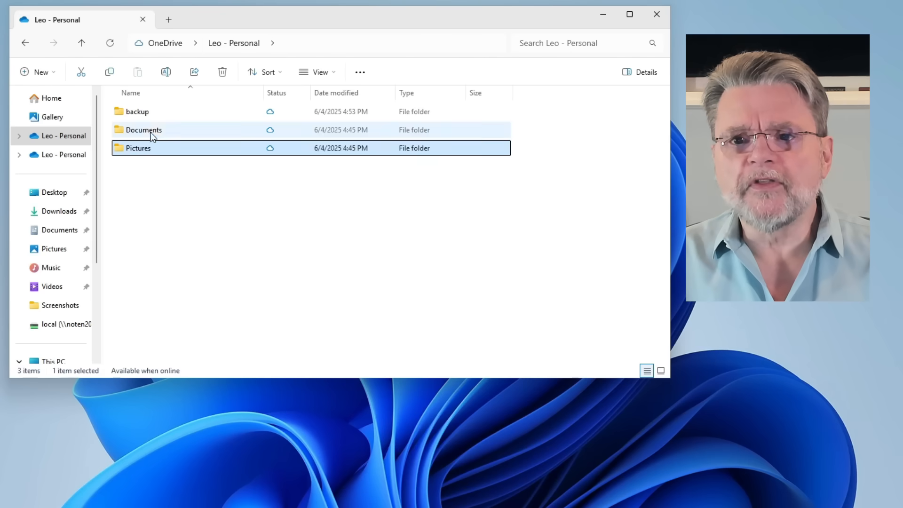
mouse_move(161, 115)
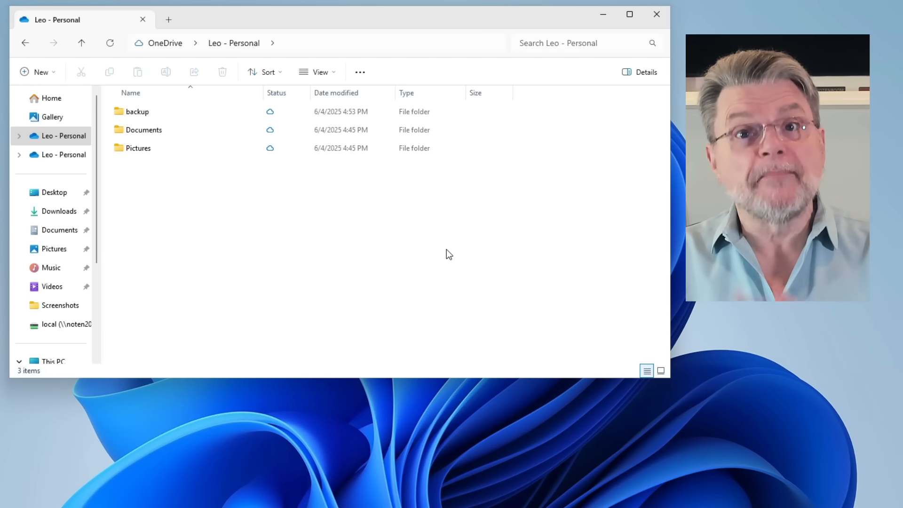
mouse_move(386, 271)
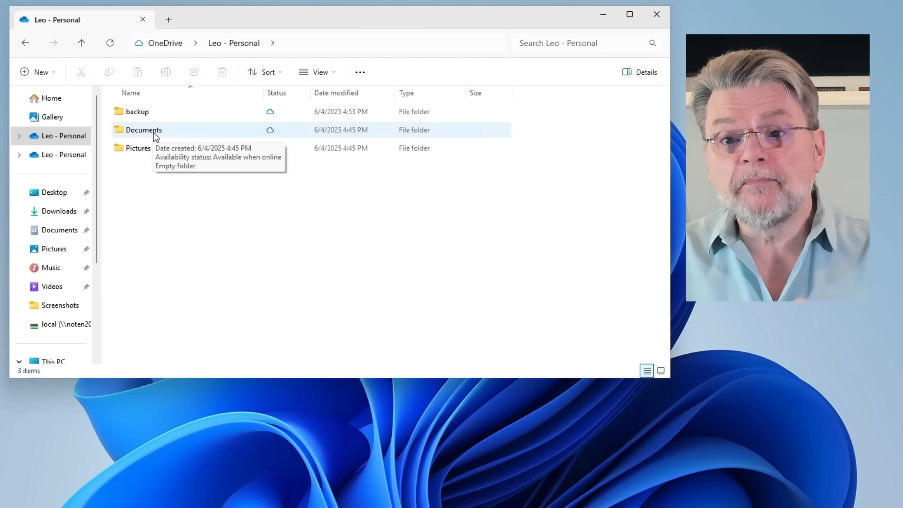
- Create a new text document named VID.txt in the empty OneDrive Documents folder
click(143, 130)
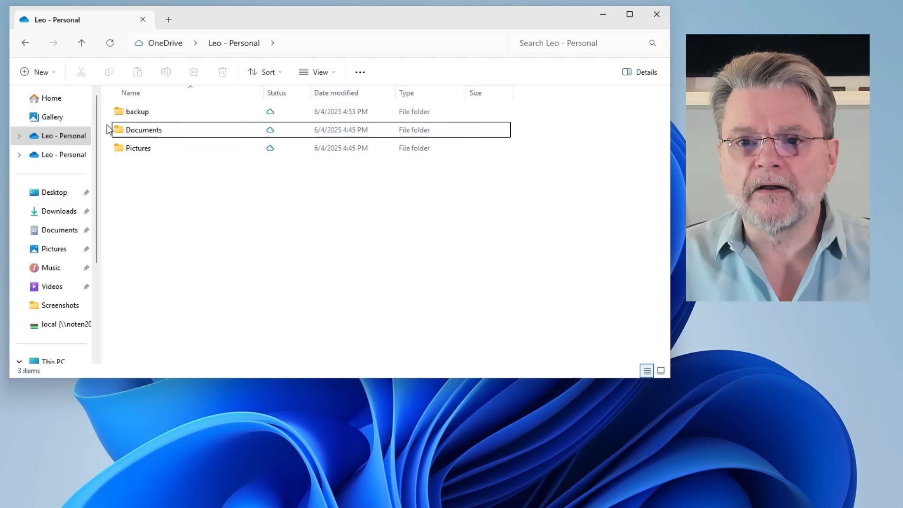
double_click(143, 129)
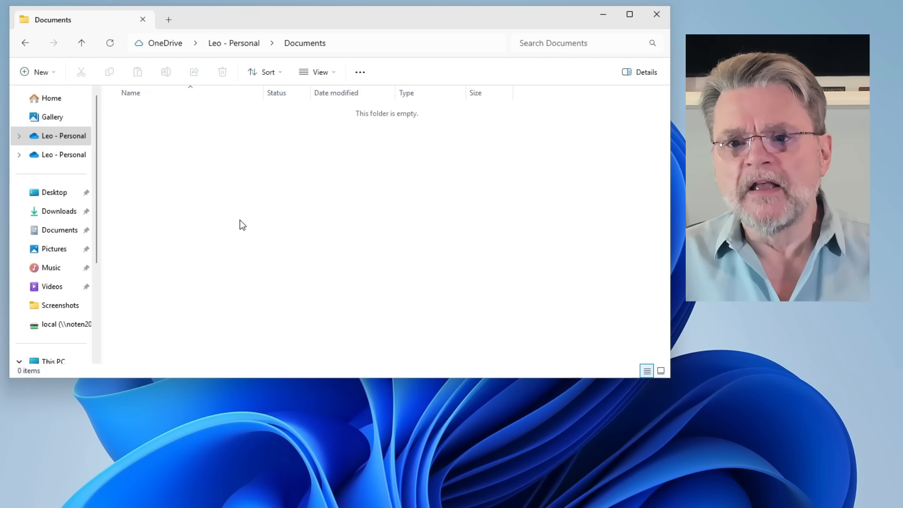
right_click(241, 225)
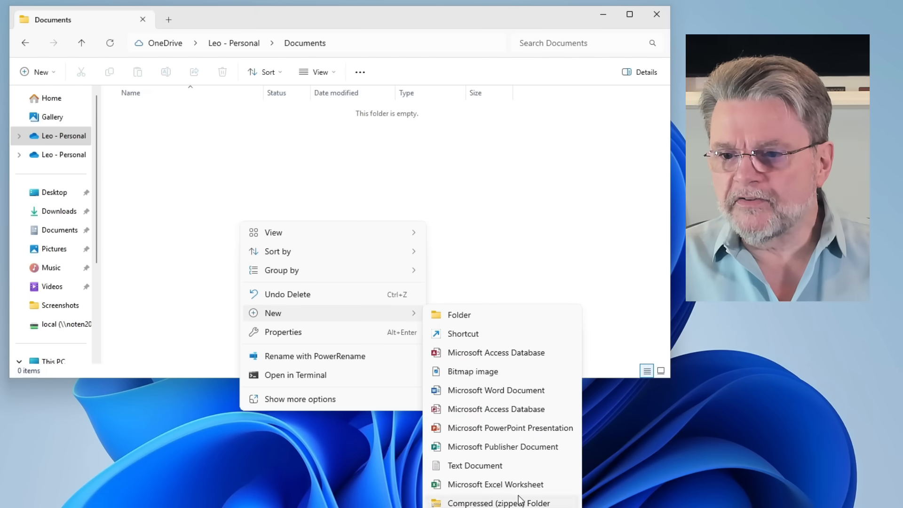
click(474, 466)
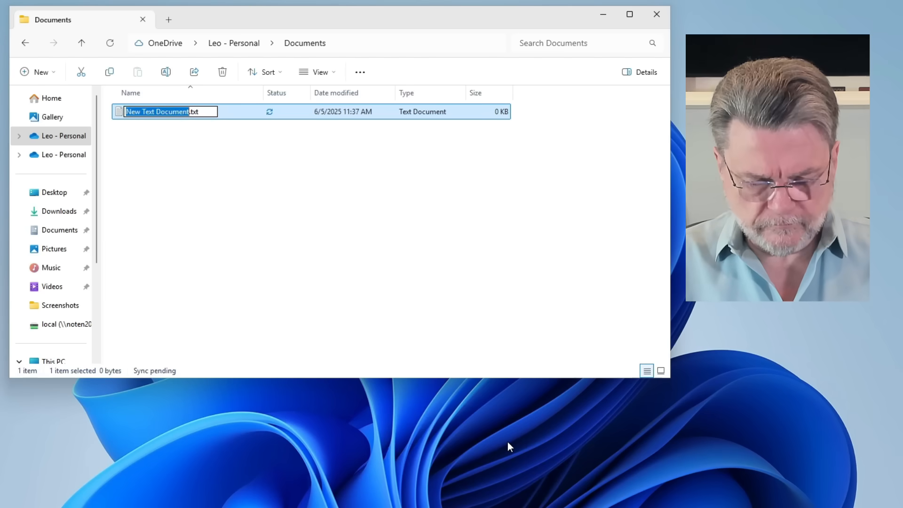
text(VID.txt)
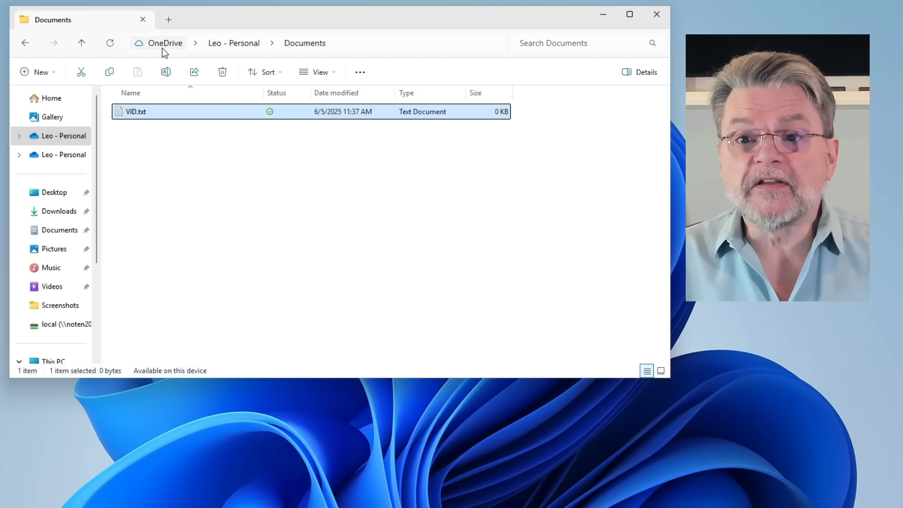
mouse_move(160, 73)
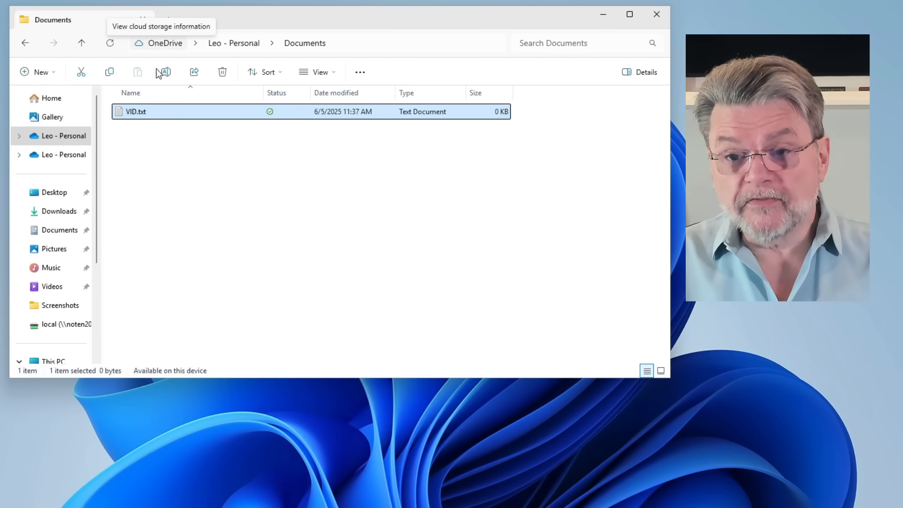
- Create a new local folder named NOTOneDrive in the user profile folder
right_click(135, 111)
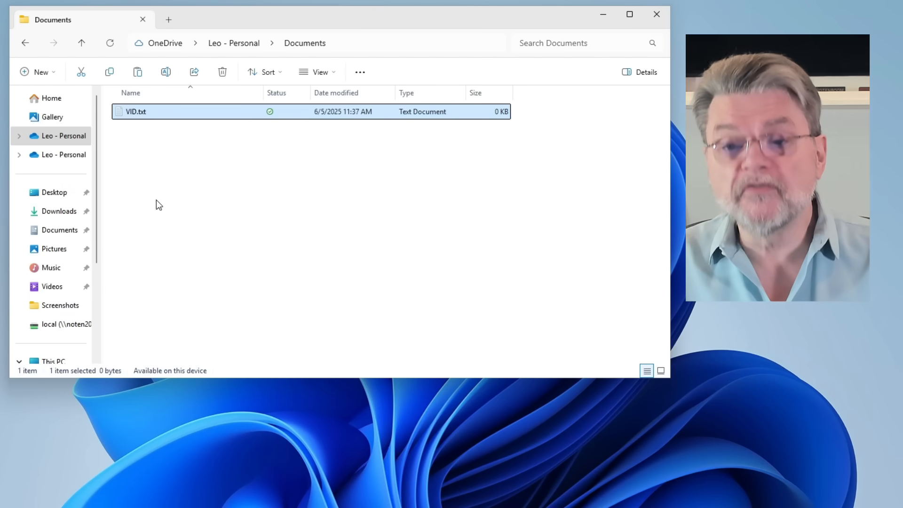
mouse_move(78, 360)
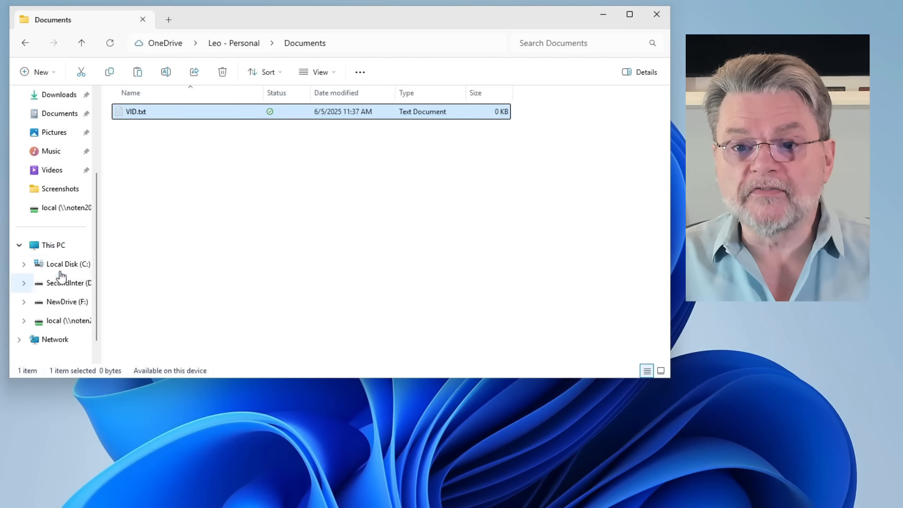
right_click(155, 262)
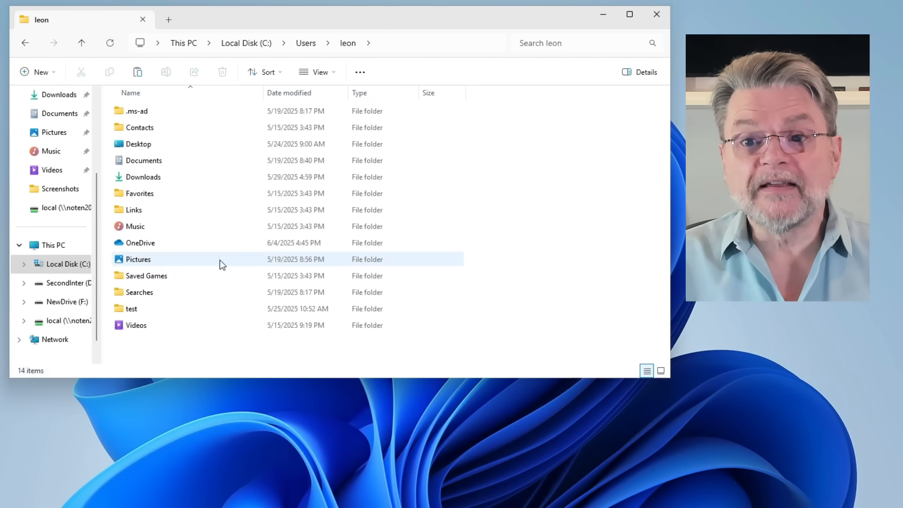
click(135, 324)
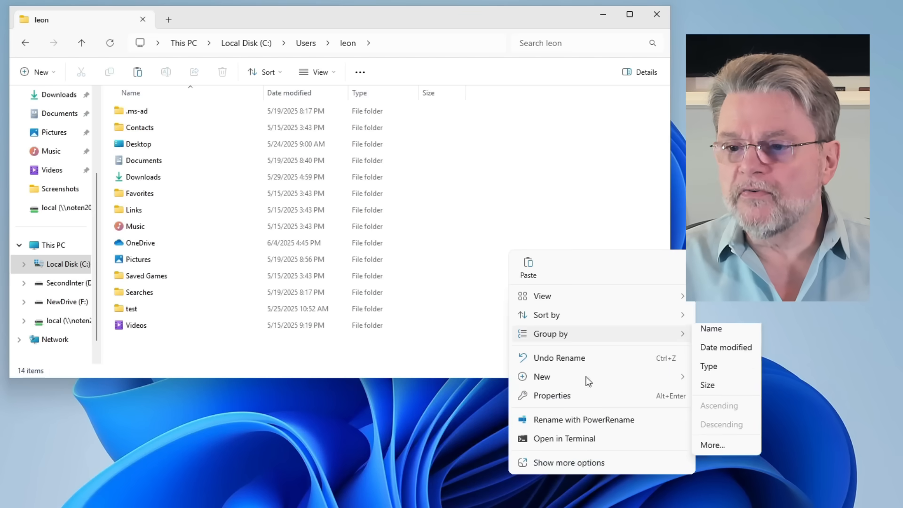
click(541, 376)
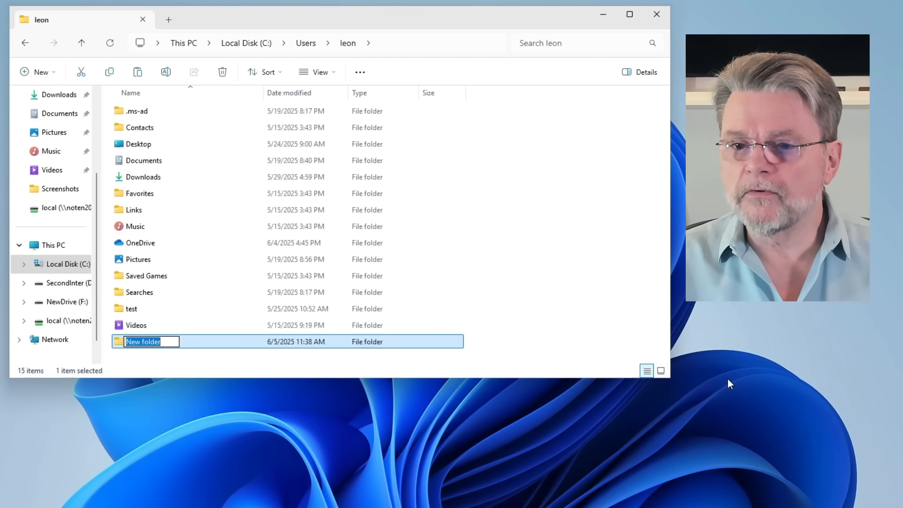
text(NOTOn)
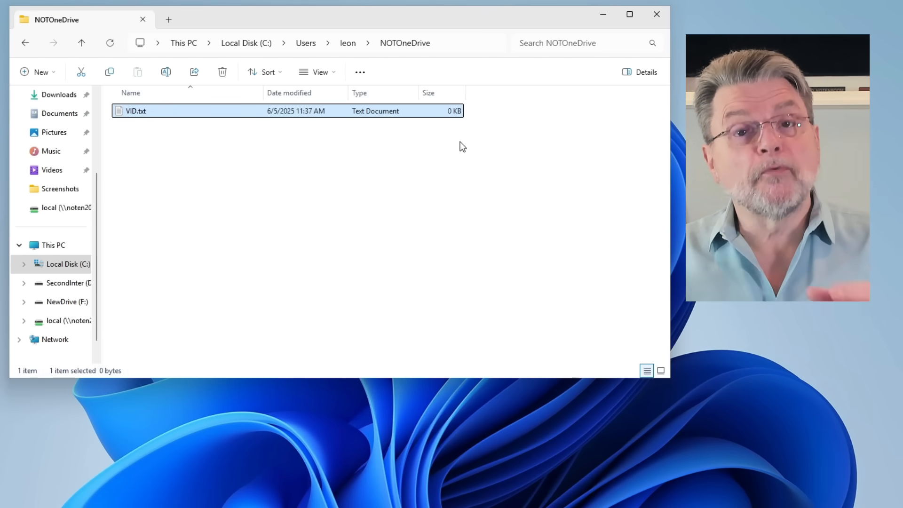
mouse_move(234, 250)
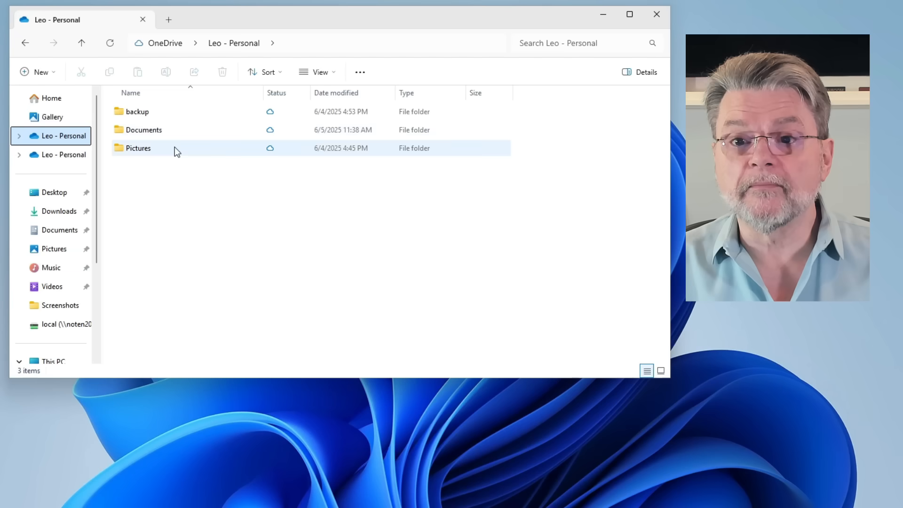
- Revisit OneDrive Documents, then browse C: > Users into the user's profile folder
double_click(143, 130)
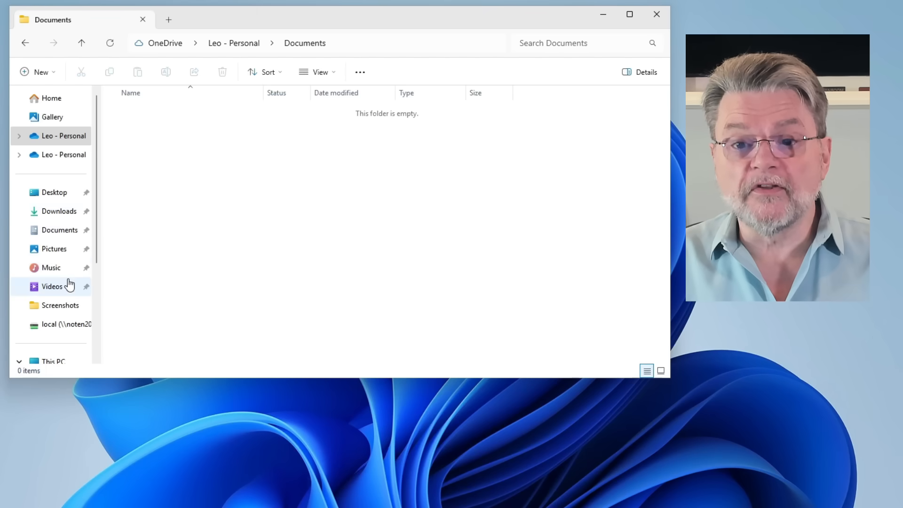
click(66, 263)
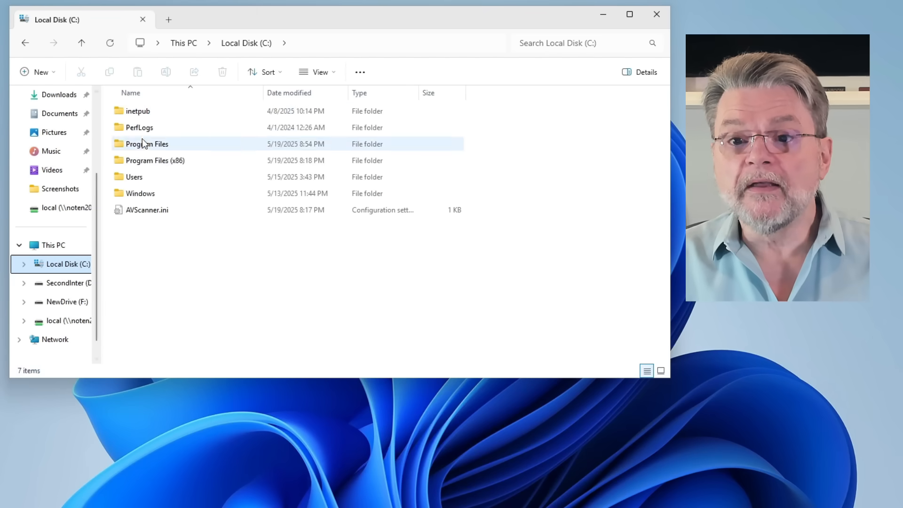
double_click(134, 176)
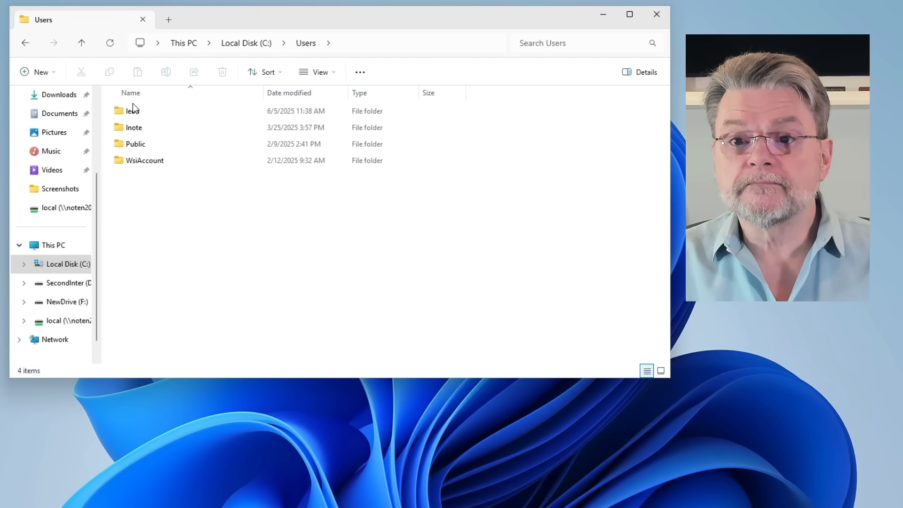
double_click(132, 111)
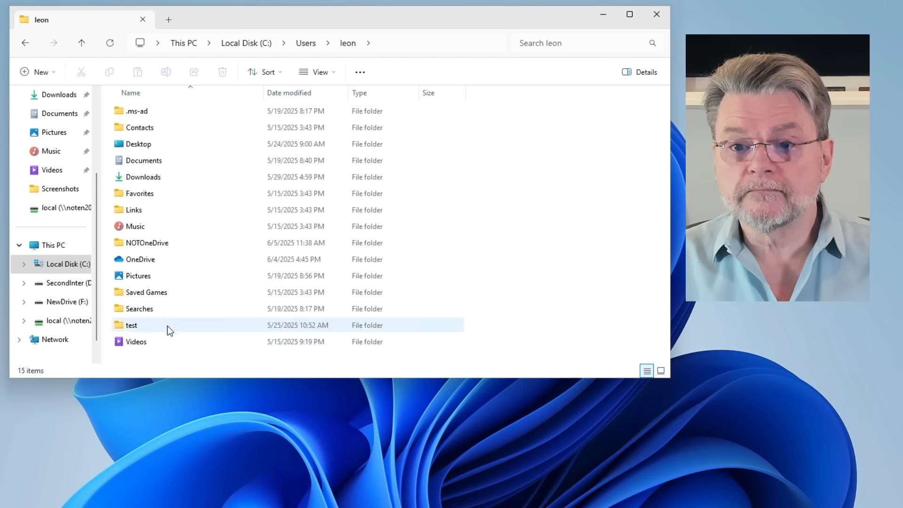
- Open the NOTOneDrive folder holding VID.txt
double_click(147, 243)
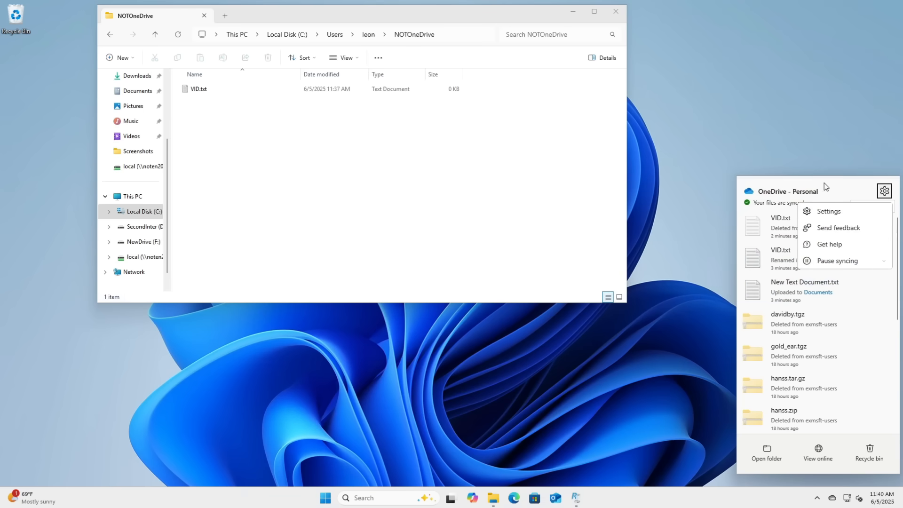
- In OneDrive settings' Account page, unlink this PC and confirm Unlink account
click(827, 211)
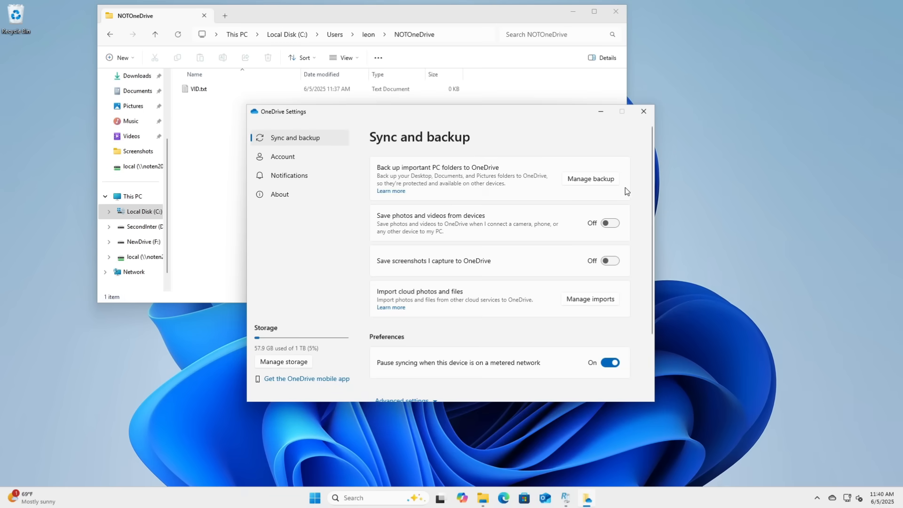
click(282, 156)
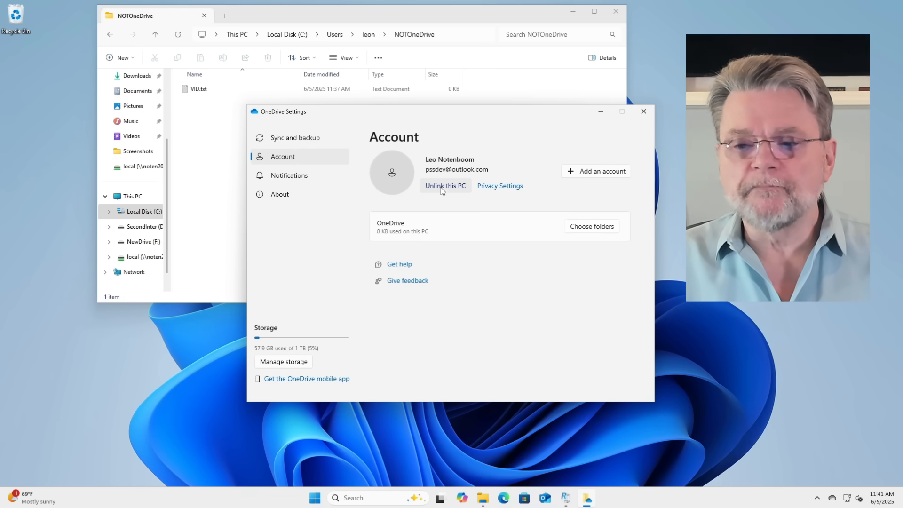
click(444, 185)
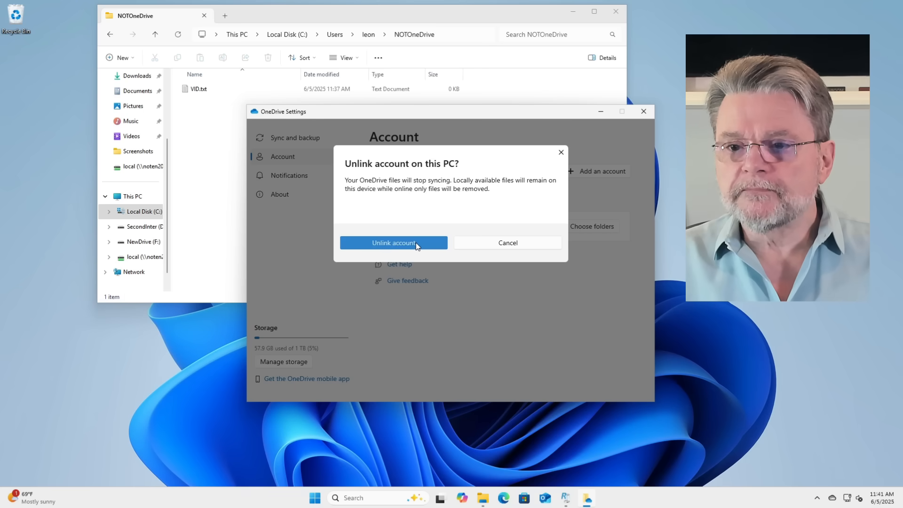
click(393, 243)
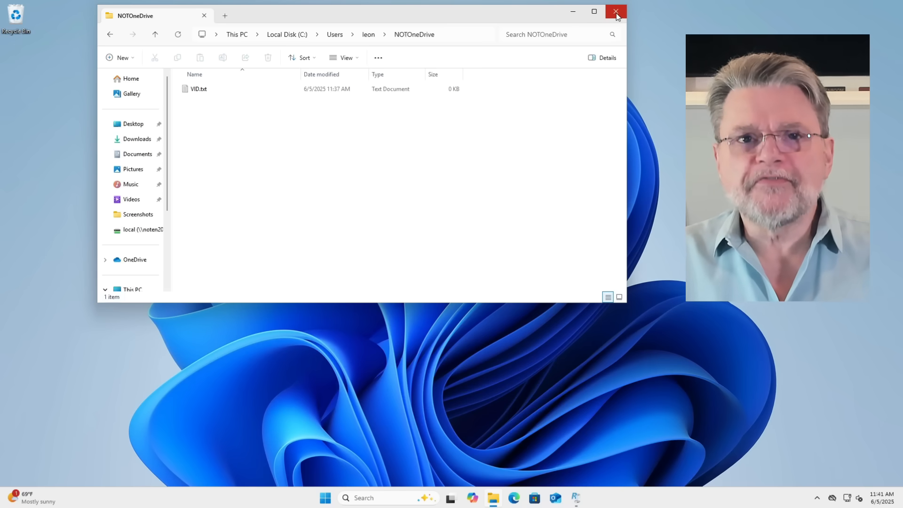
mouse_move(615, 12)
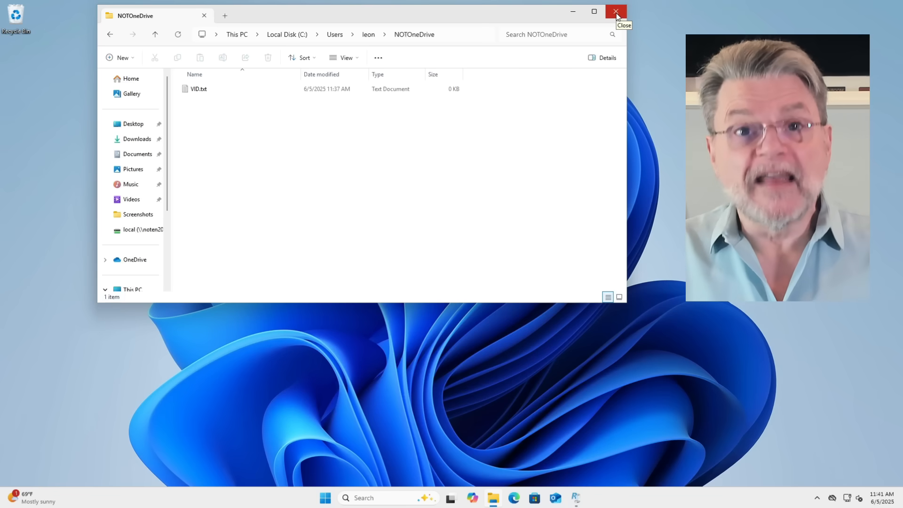
- Close File Explorer and open Windows Settings' Installed apps list
click(614, 11)
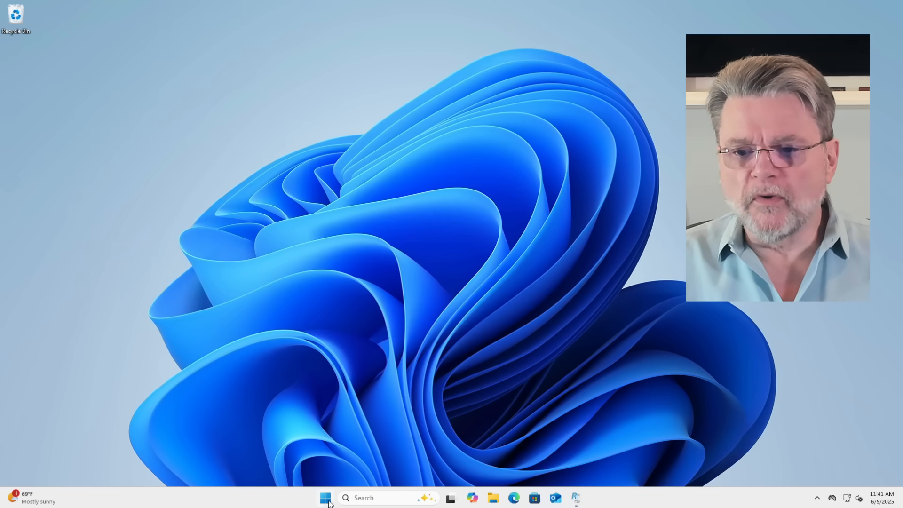
right_click(325, 497)
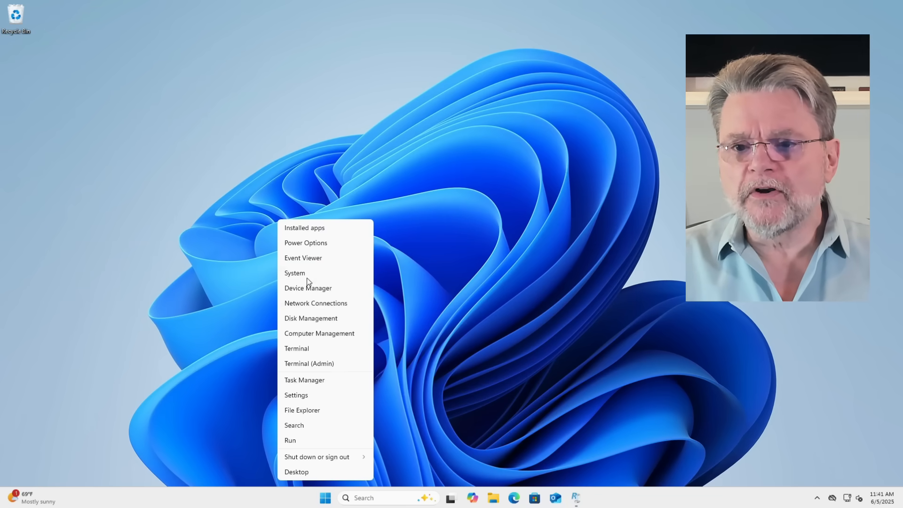
click(295, 394)
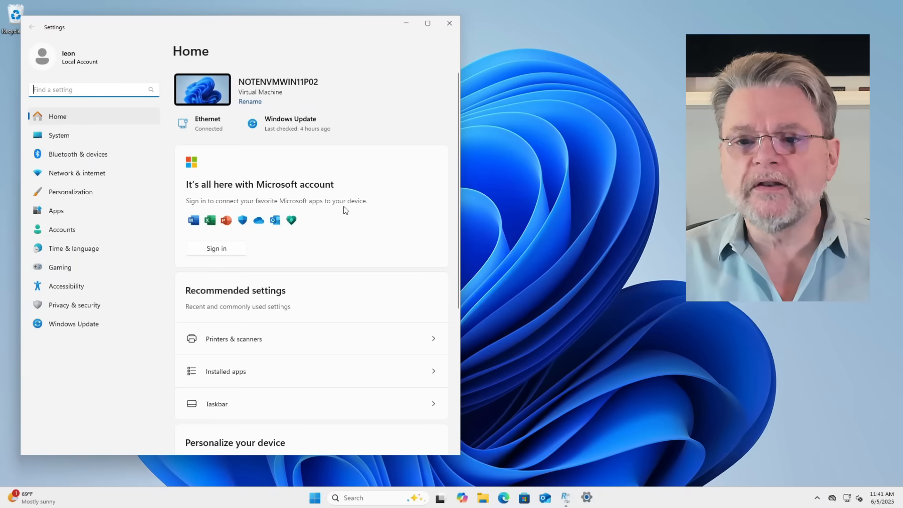
click(56, 210)
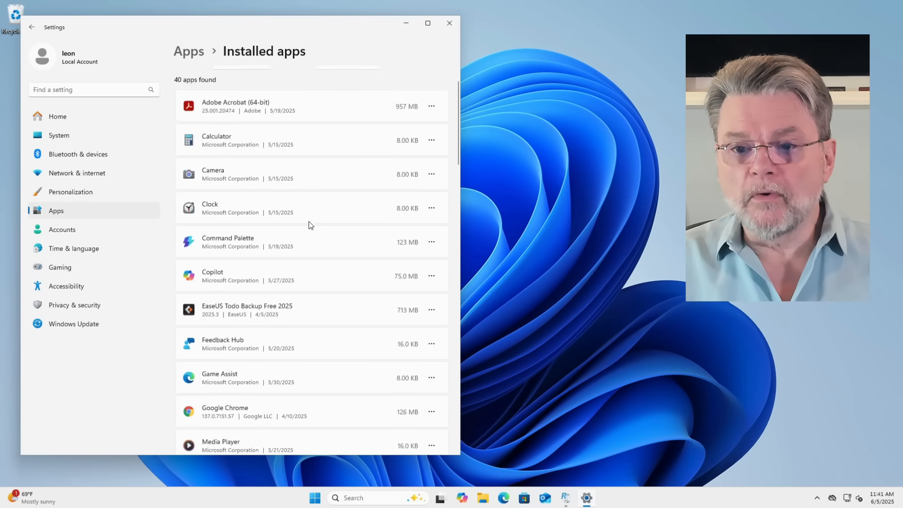
- Scroll to Microsoft OneDrive, show its uninstall options, then close Settings
scroll(down, 3)
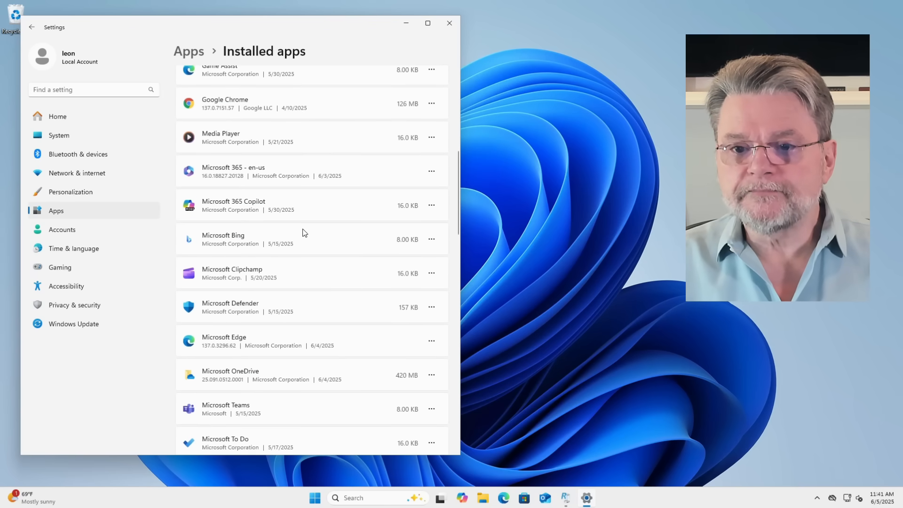
scroll(down, 3)
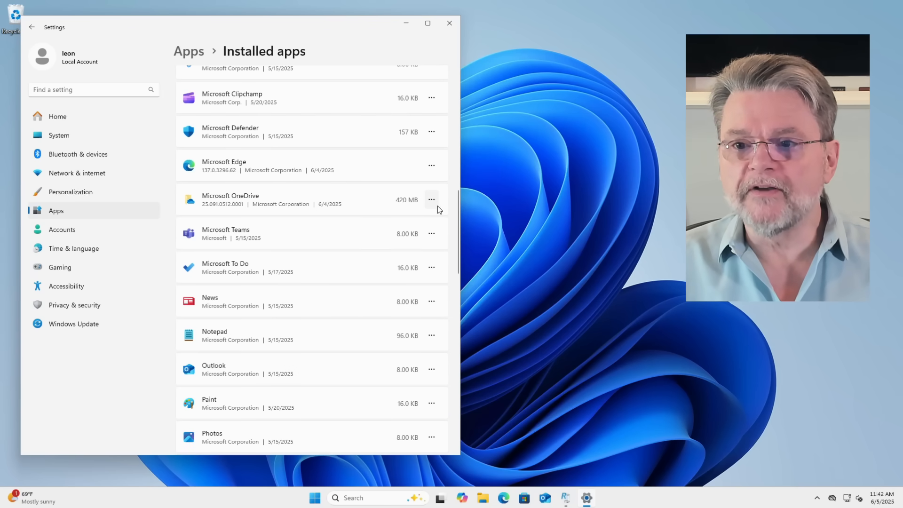
click(430, 199)
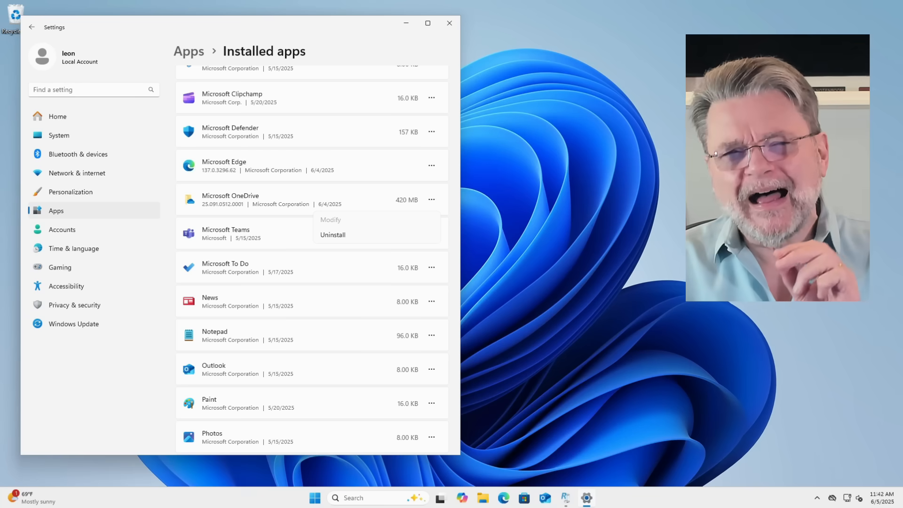
mouse_move(443, 42)
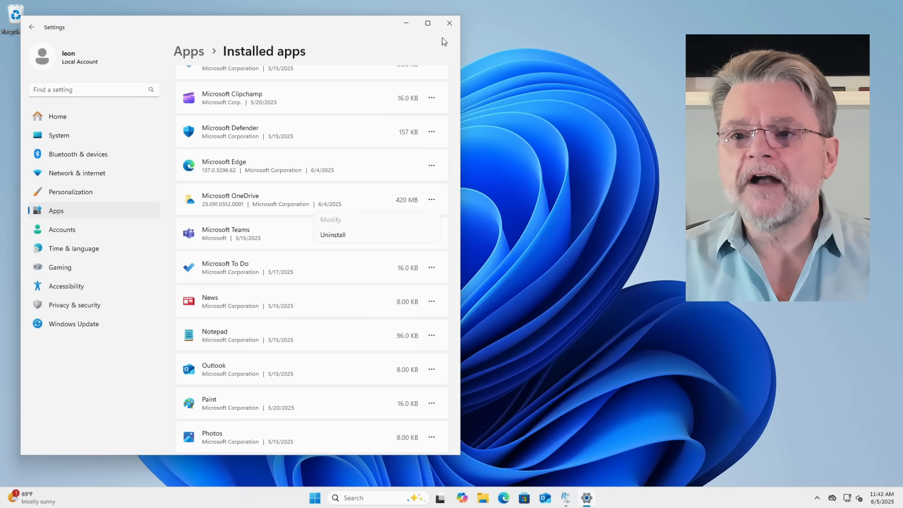
click(450, 22)
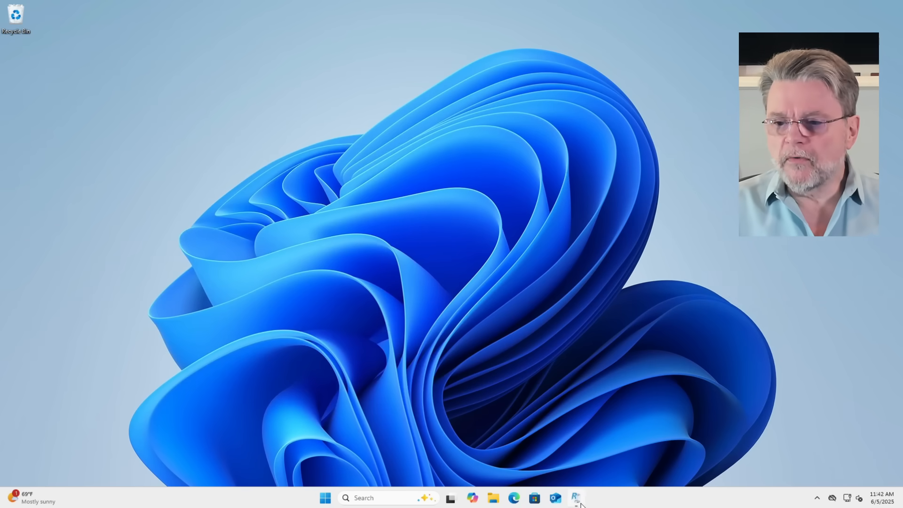
- Uninstall Microsoft OneDrive in Revo Uninstaller Pro, skipping the system restore point, and continue
click(575, 497)
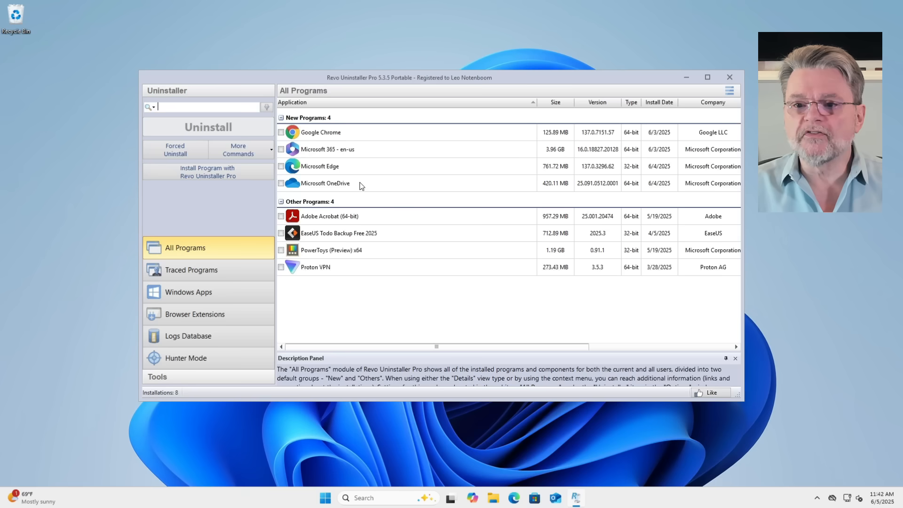
click(324, 183)
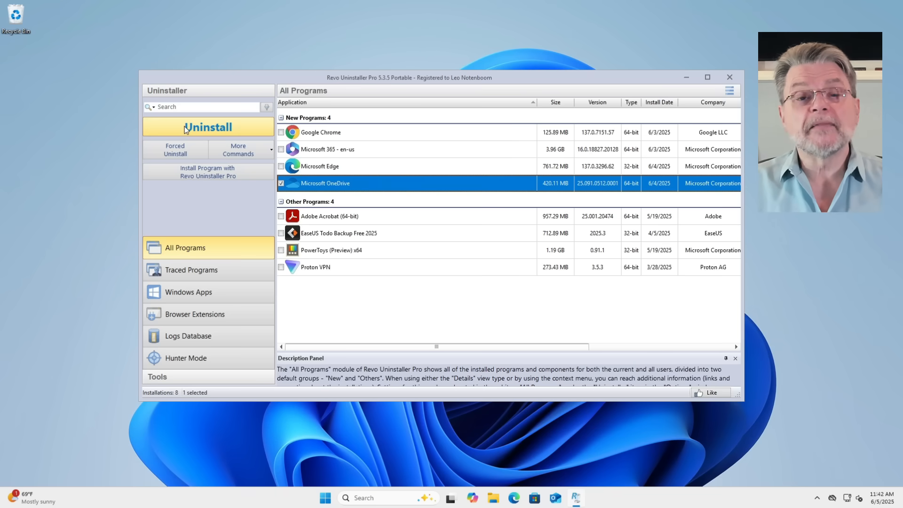
click(207, 127)
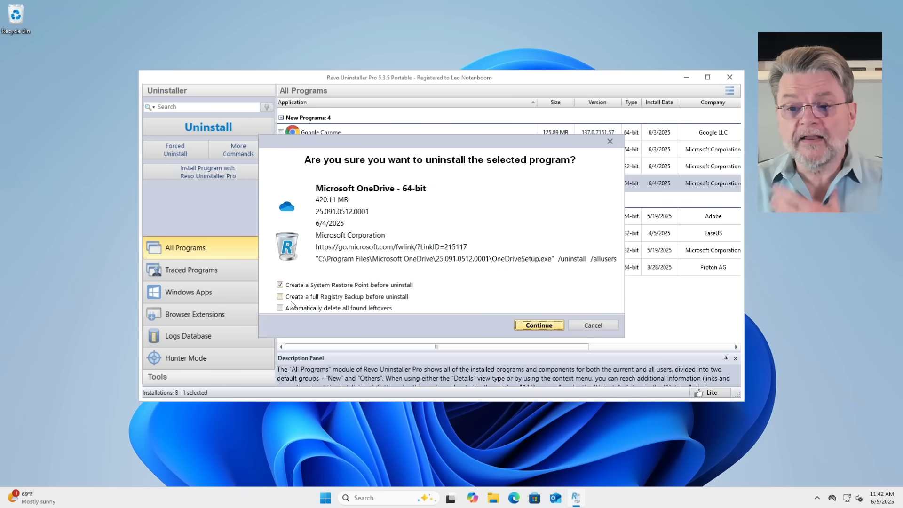
click(280, 284)
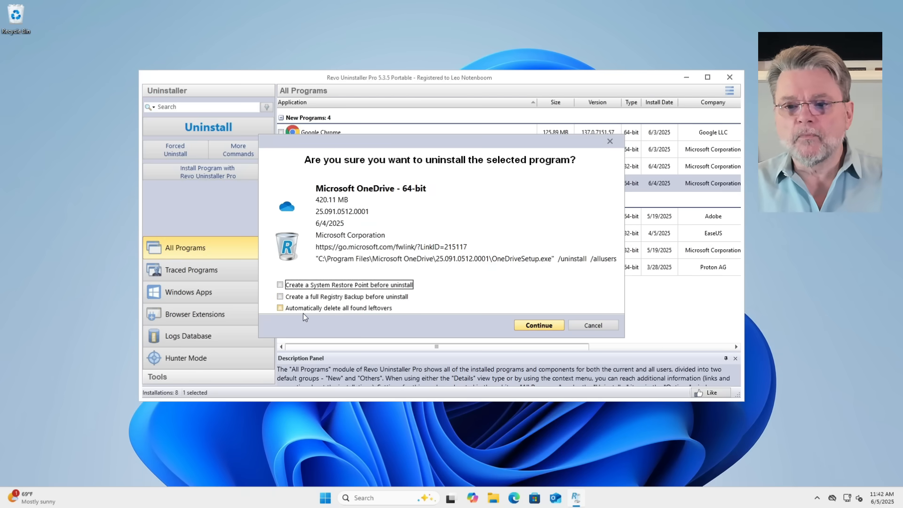
click(591, 325)
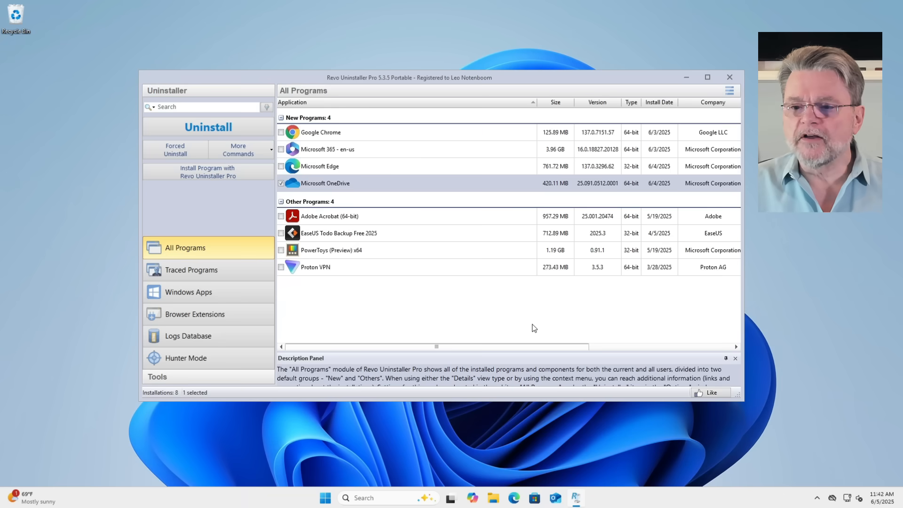
- After OneDrive's uninstall finishes, start a Moderate scan for leftovers
click(208, 127)
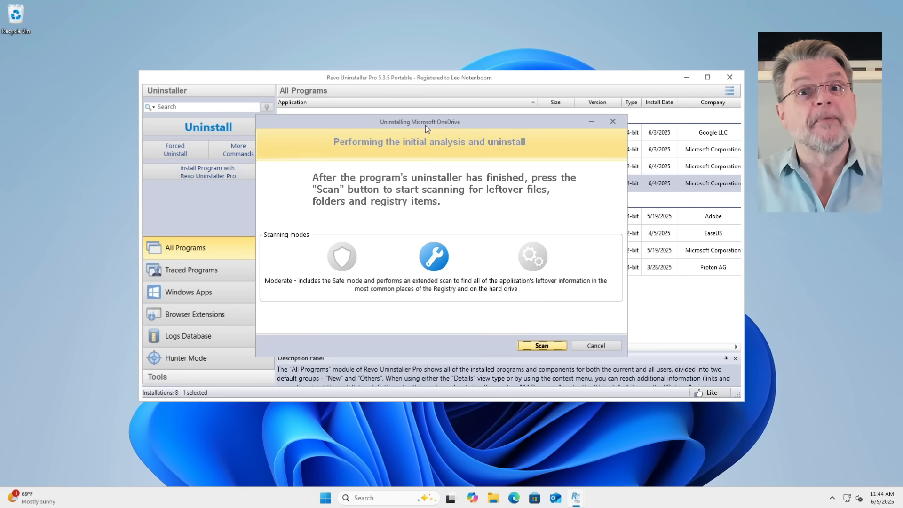
mouse_move(641, 307)
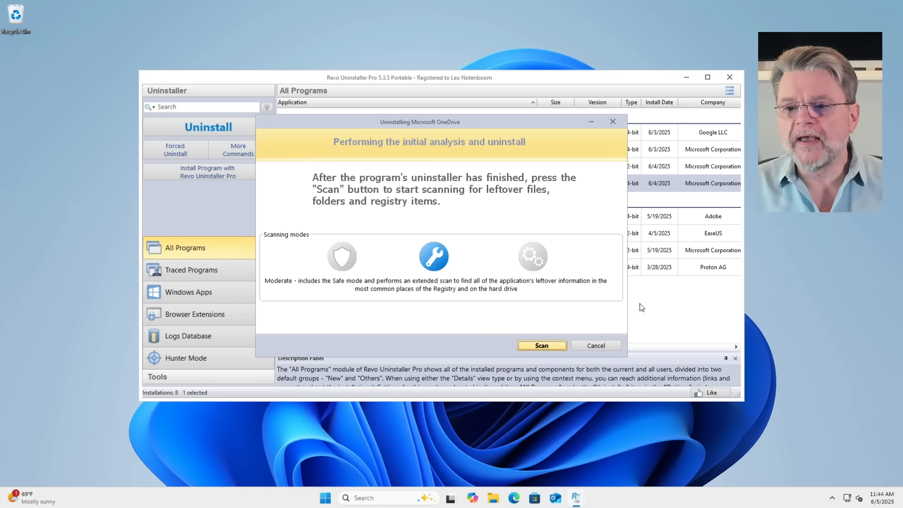
click(541, 345)
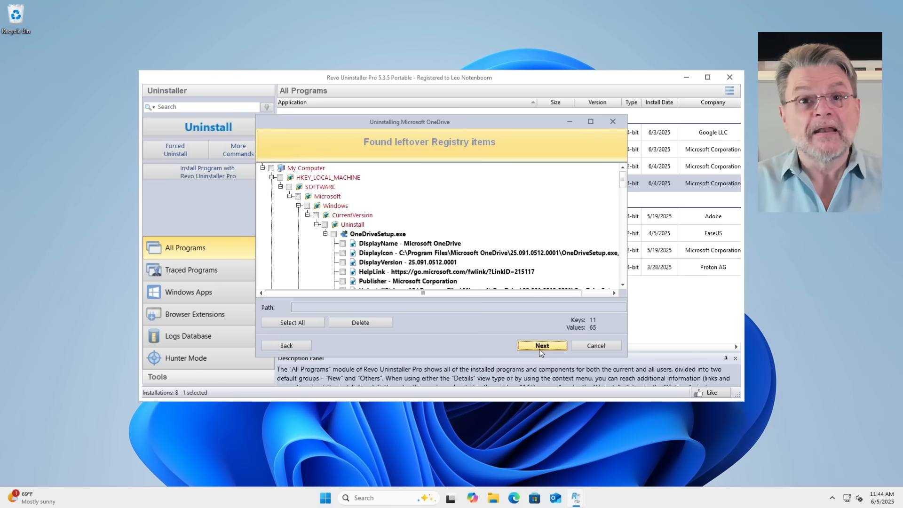
mouse_move(518, 299)
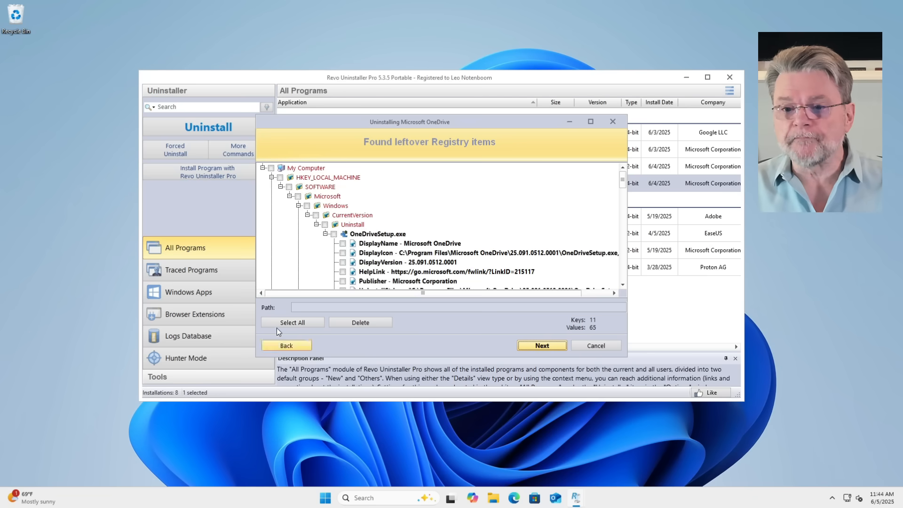
- Select all leftover OneDrive registry items, delete them and confirm Yes
click(292, 321)
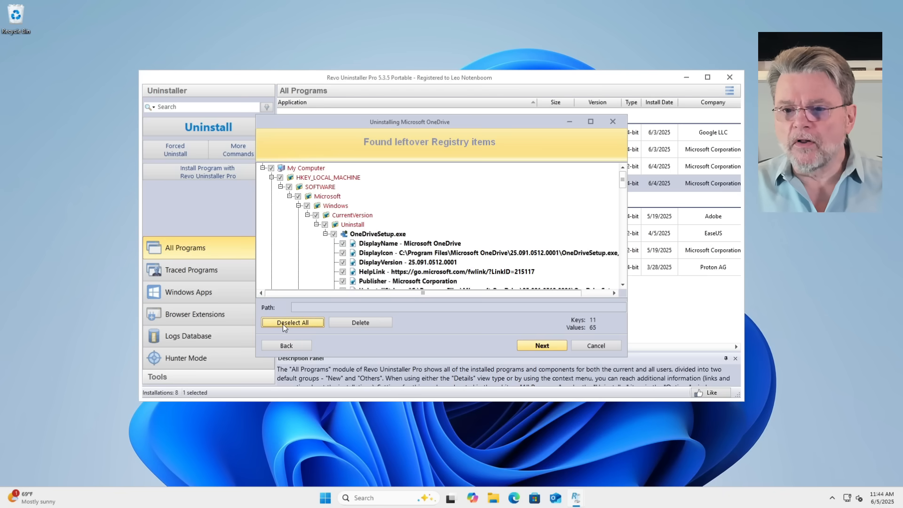
mouse_move(360, 321)
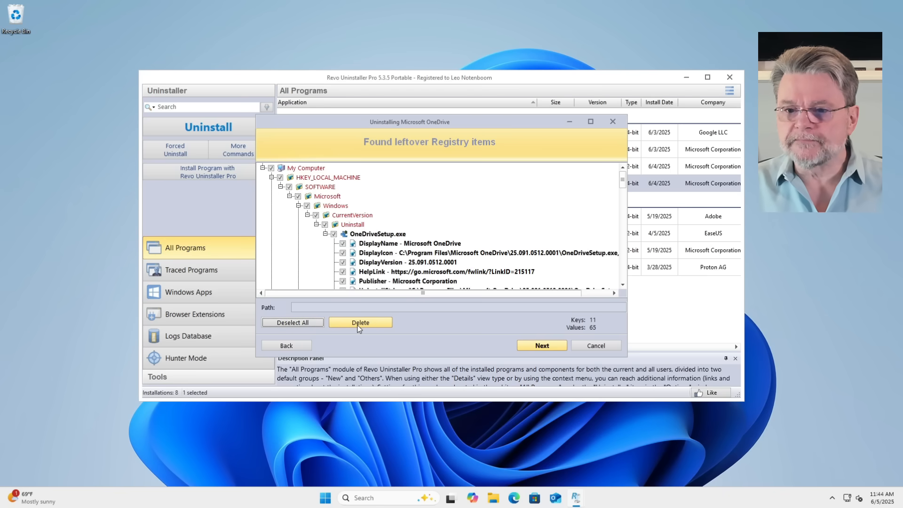
click(359, 322)
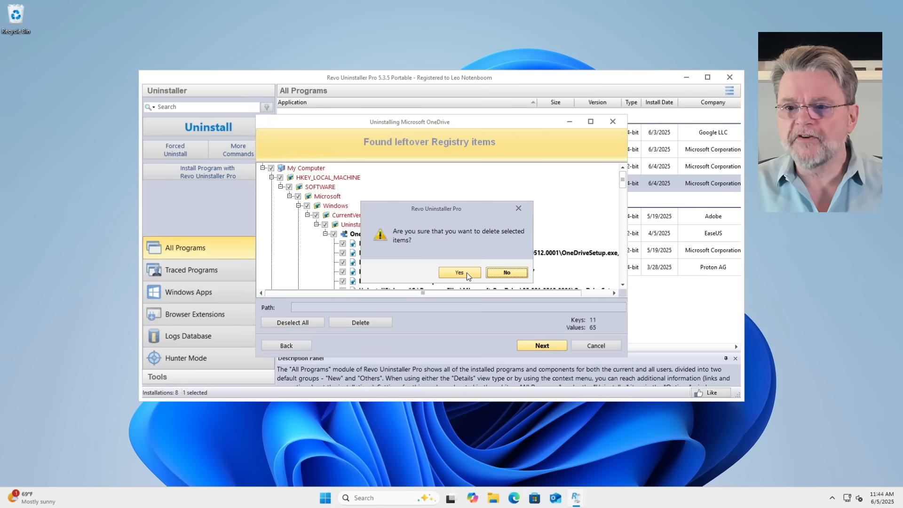
click(457, 272)
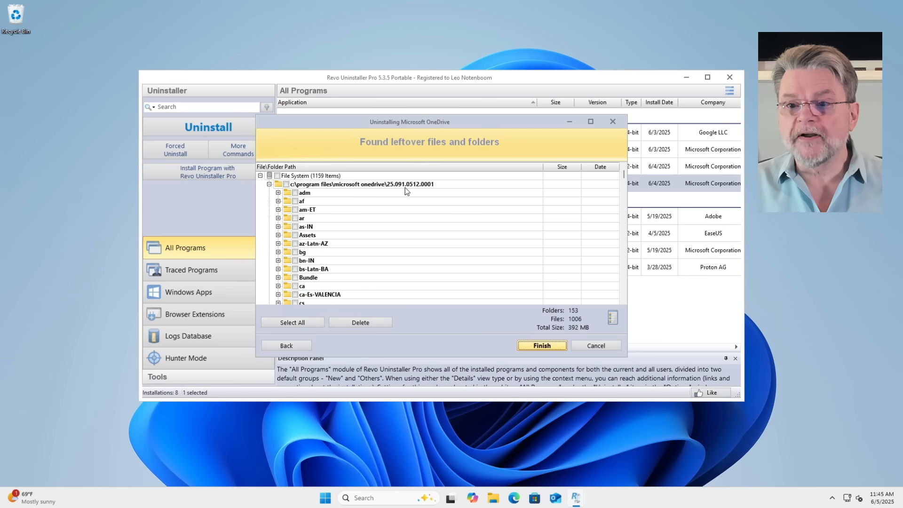
- Select and delete all leftover files and folders, accept deletion at restart, and finish to the summary
scroll(down, 3)
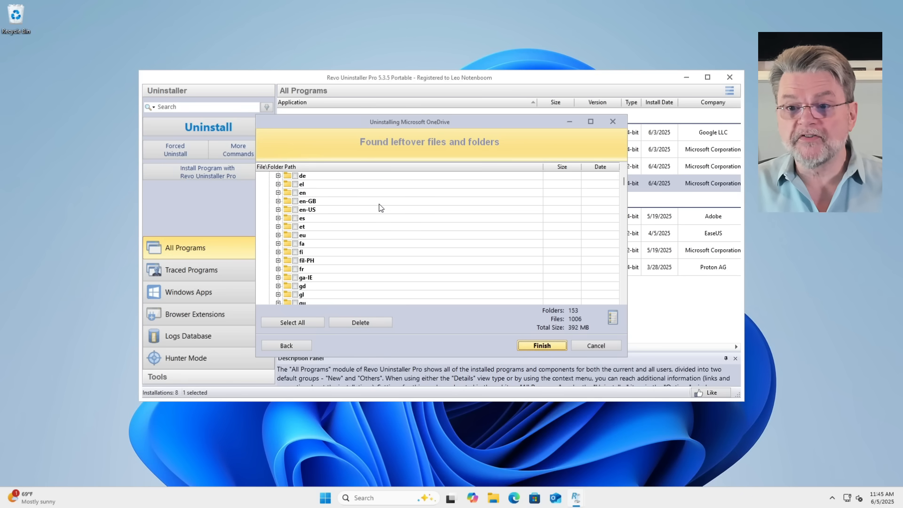
scroll(down, 3)
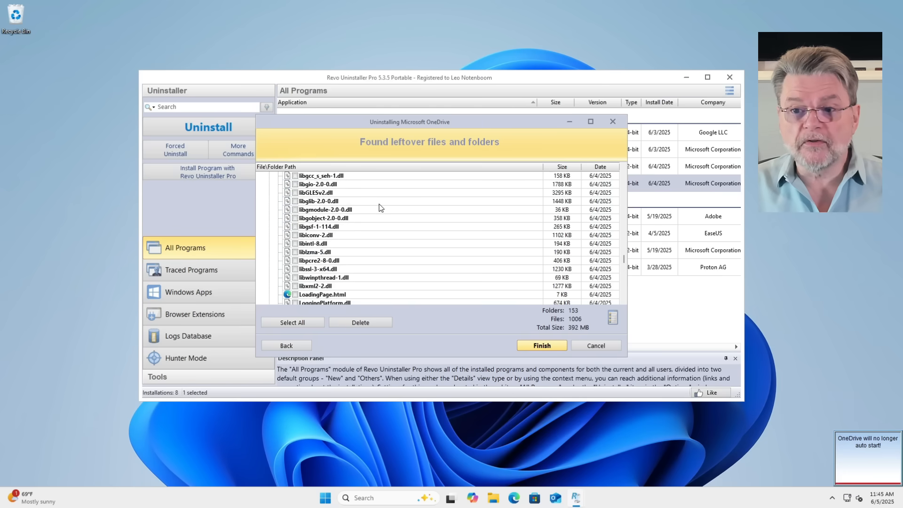
scroll(down, 3)
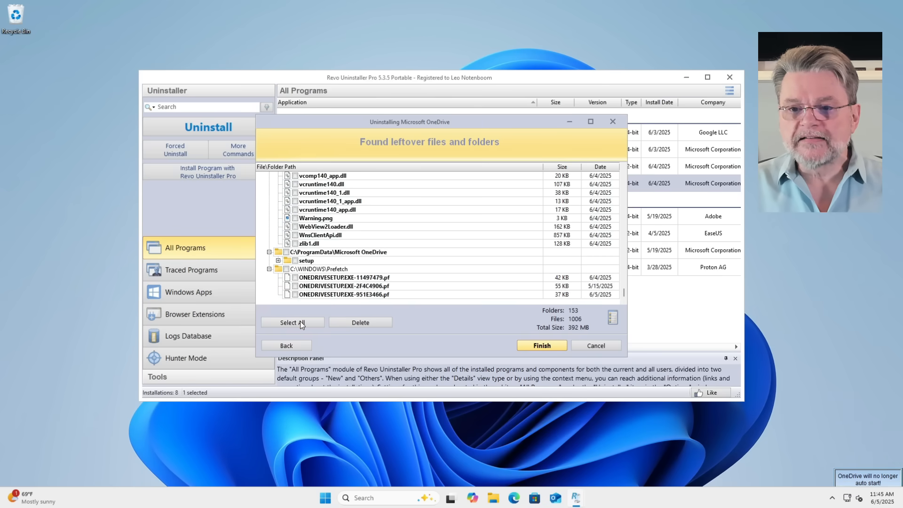
click(292, 321)
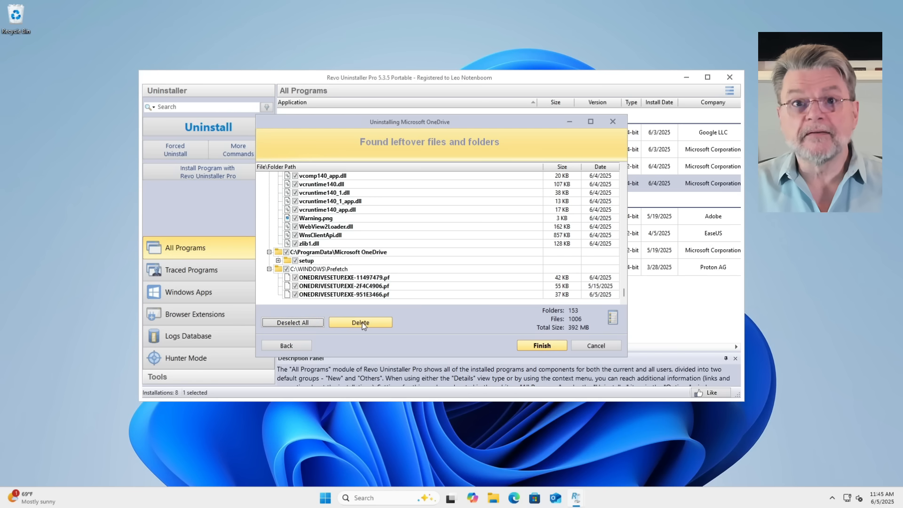
click(360, 322)
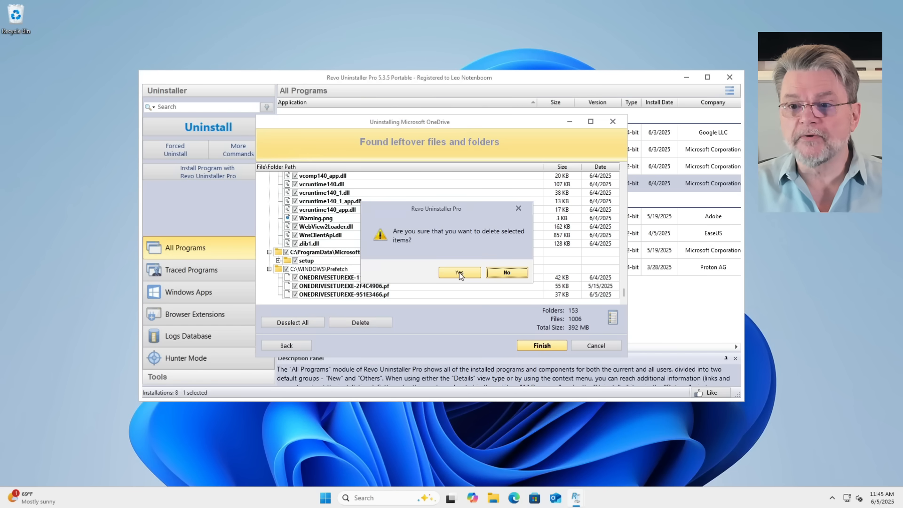
click(458, 272)
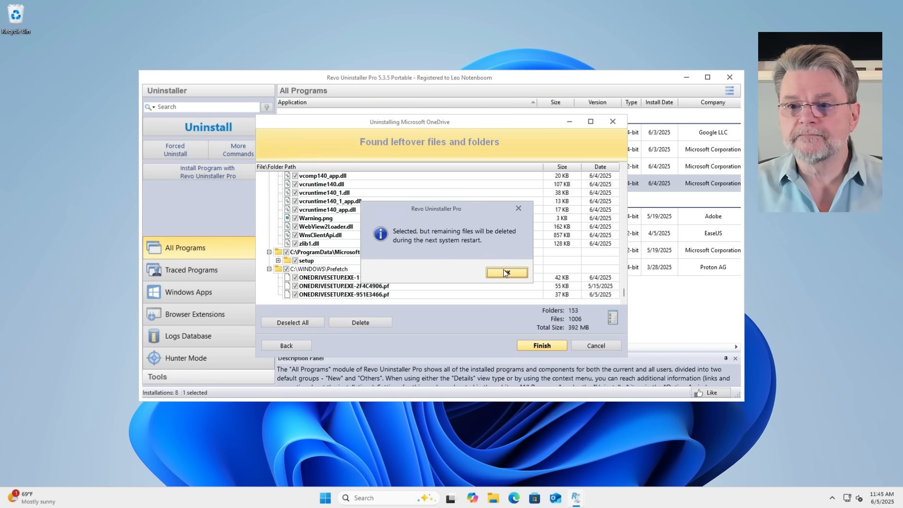
click(505, 272)
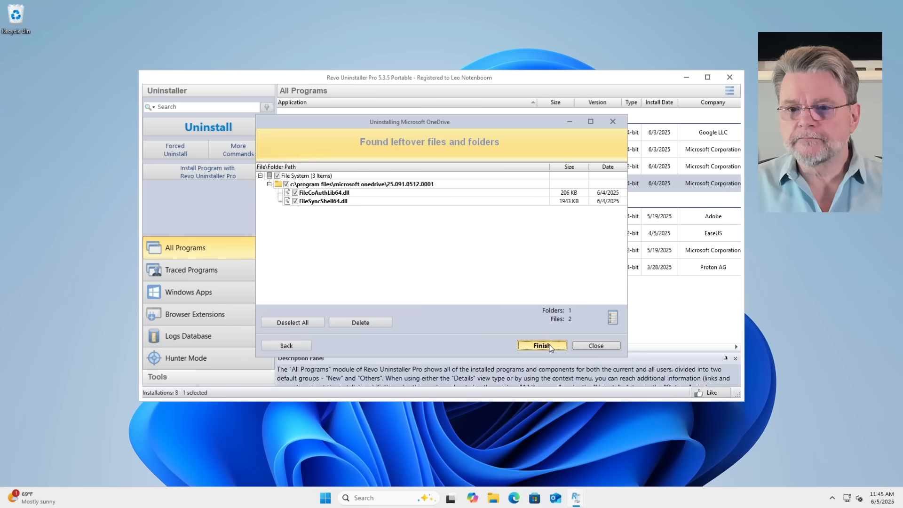
click(540, 345)
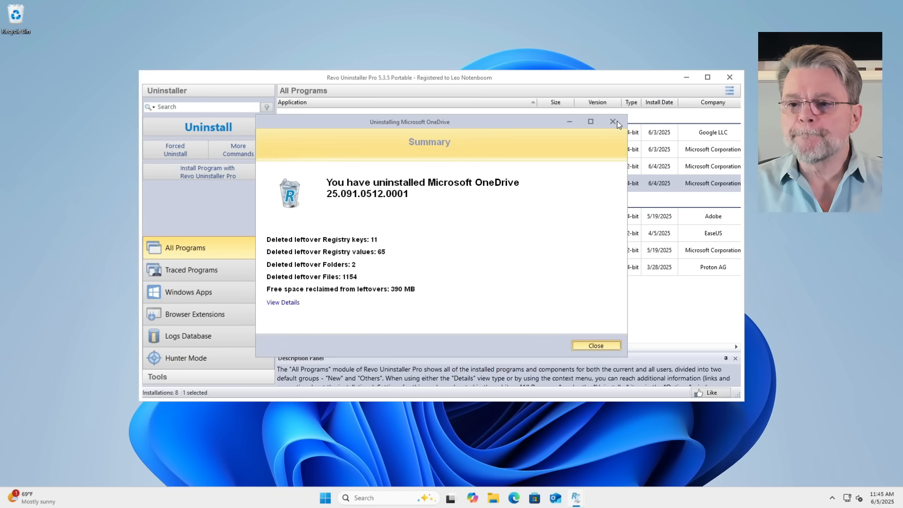
- Dismiss the uninstall Summary dialog and close Revo Uninstaller Pro, returning to the desktop
click(595, 345)
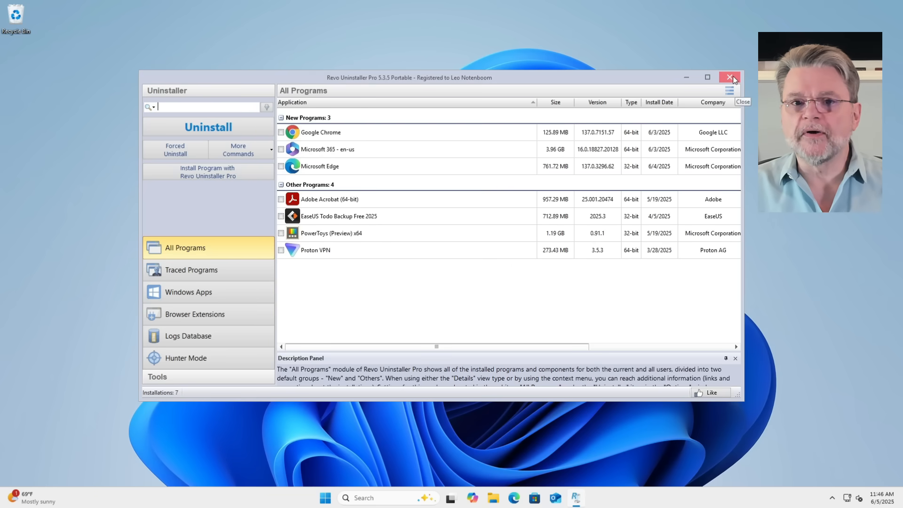
click(732, 77)
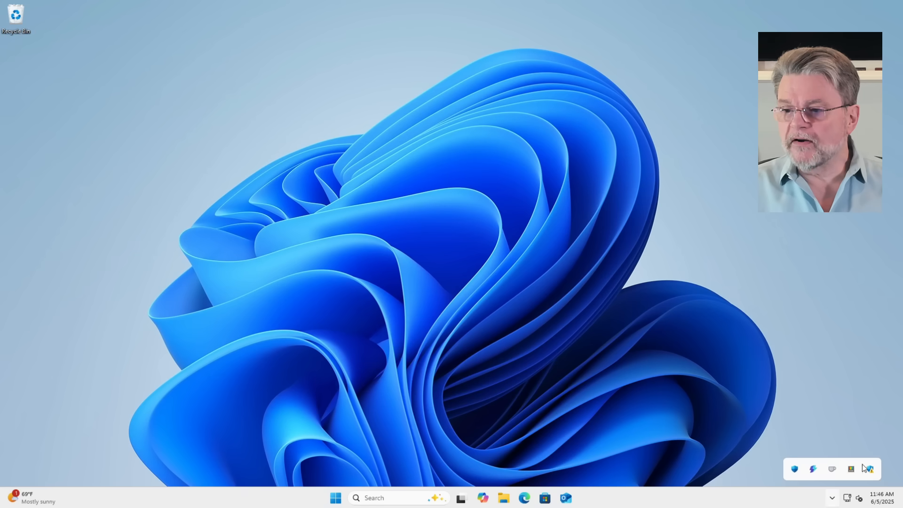
mouse_move(728, 488)
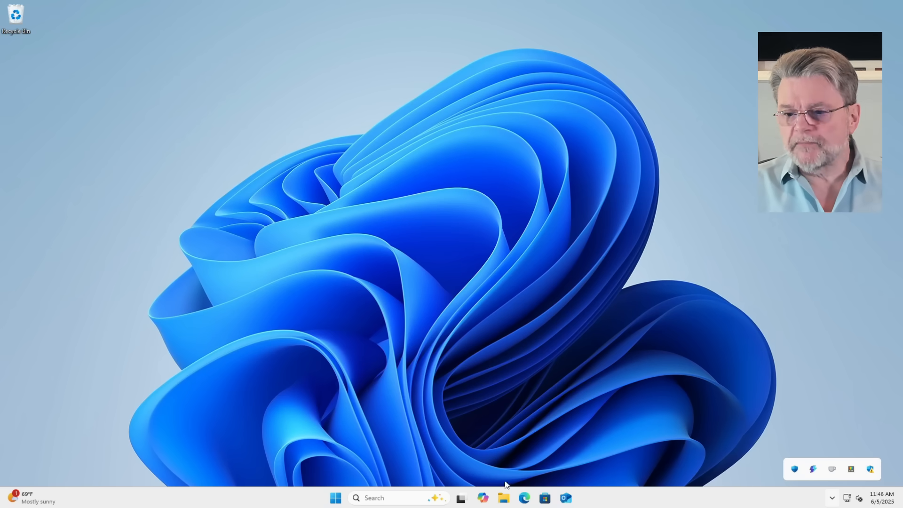
- Browse OneDrive.com's My files sorted by Name, showing backup, Documents and Pictures still online
click(522, 498)
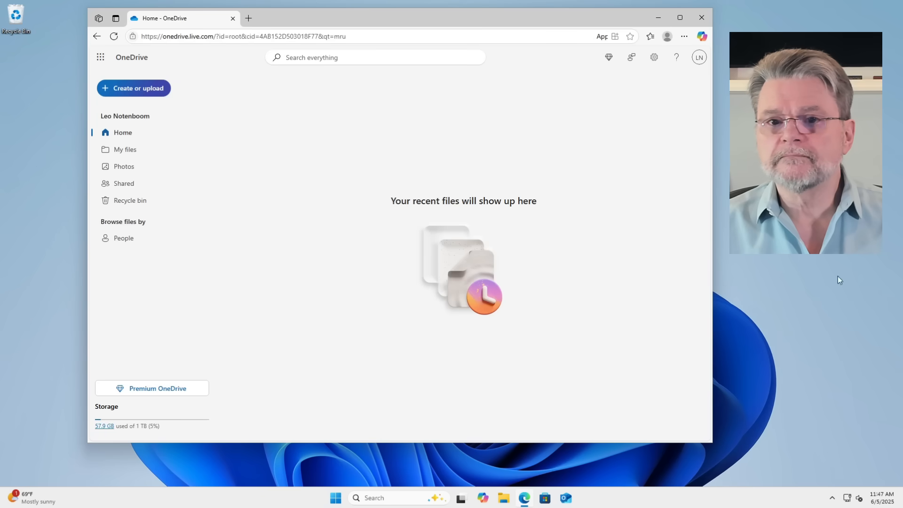
click(125, 150)
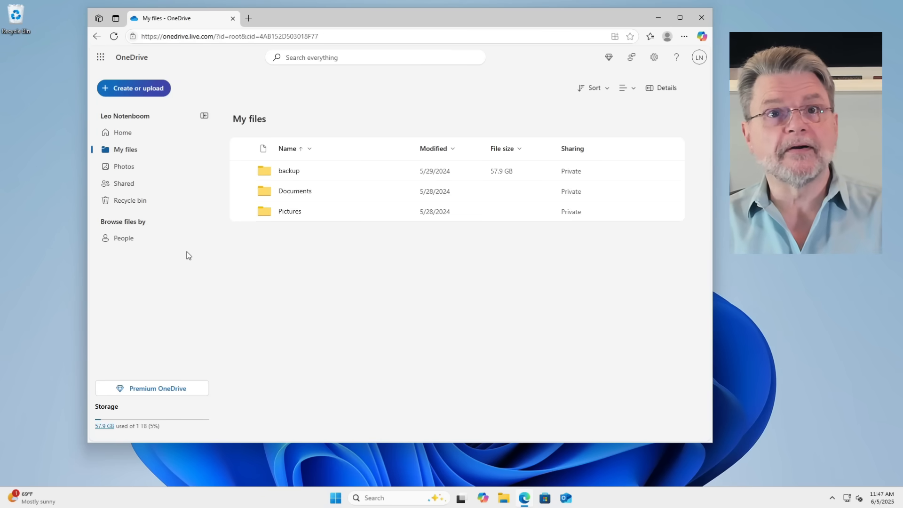
double_click(289, 170)
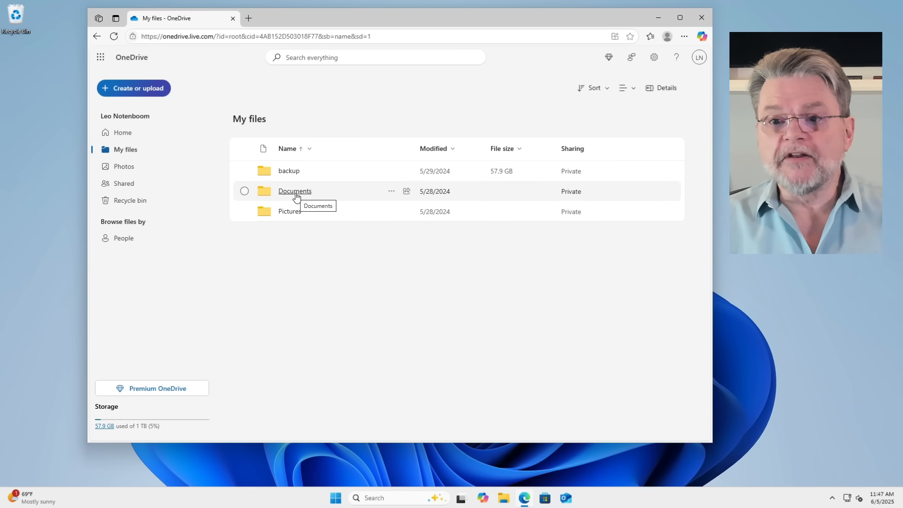
mouse_move(290, 212)
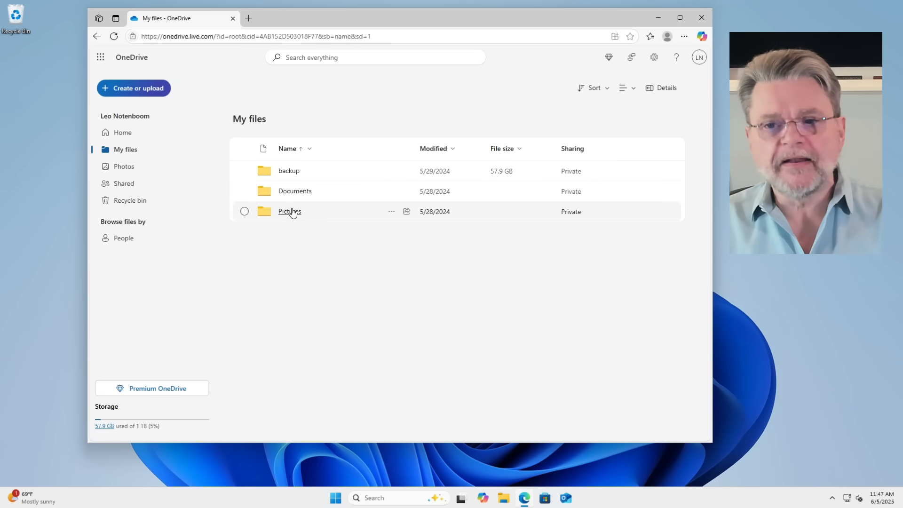
mouse_move(272, 381)
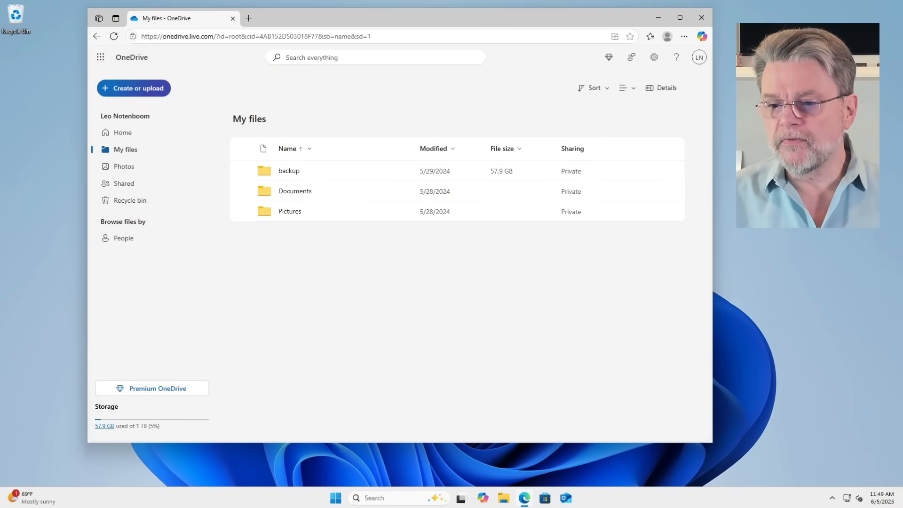
click(502, 497)
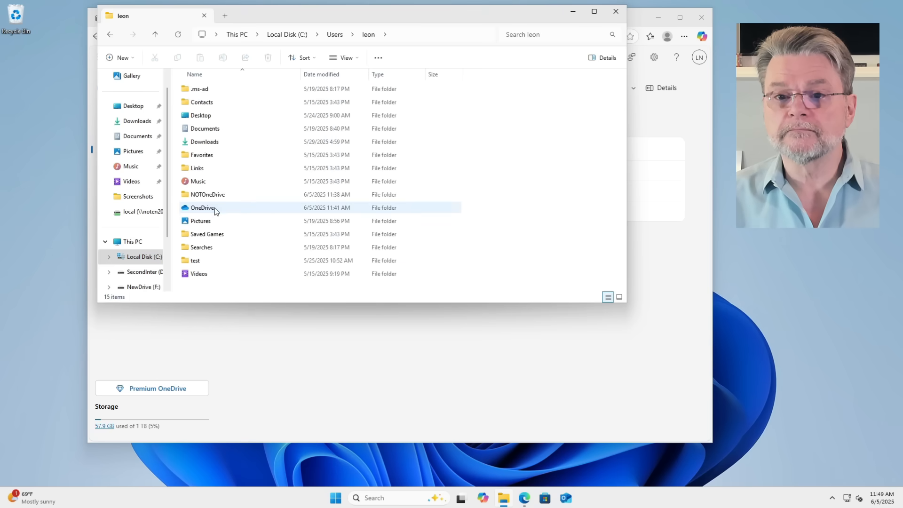
- Select the leftover local OneDrive folder inside the user profile folder
click(202, 206)
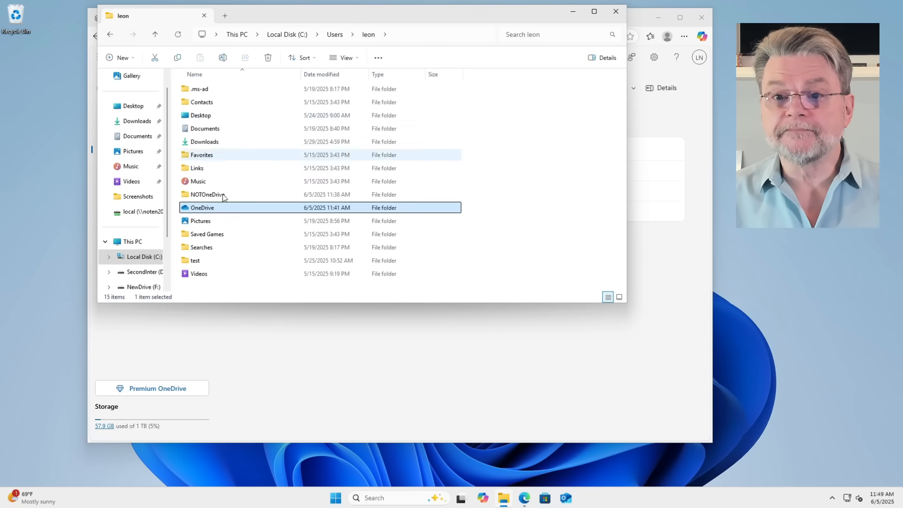